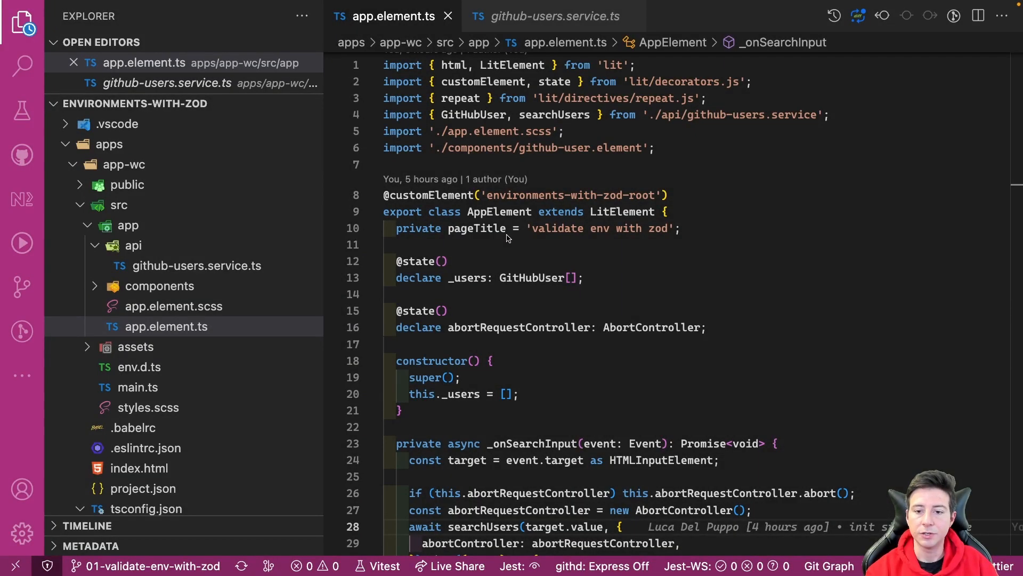
pyautogui.moveTo(274, 275)
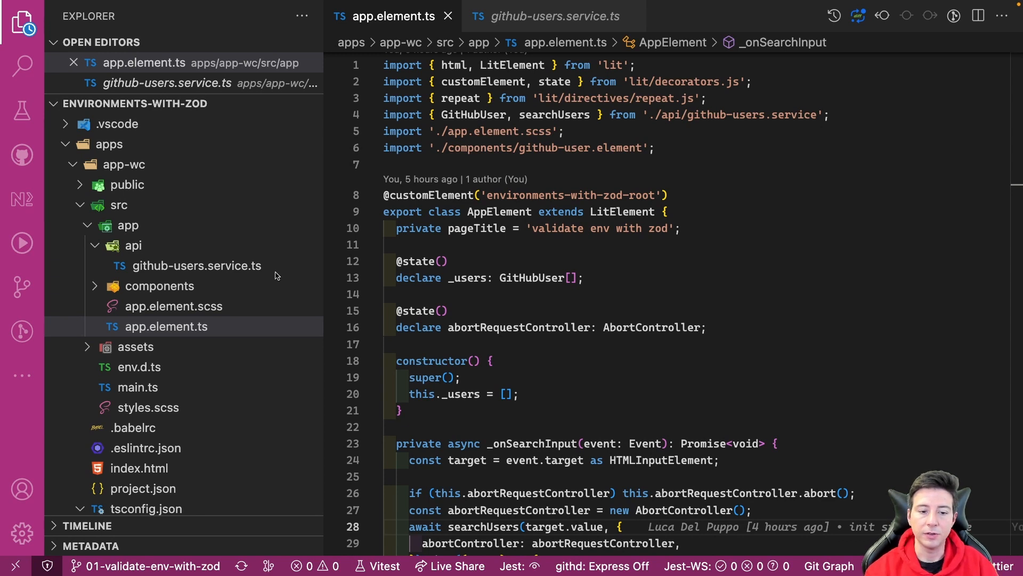
pyautogui.moveTo(488, 271)
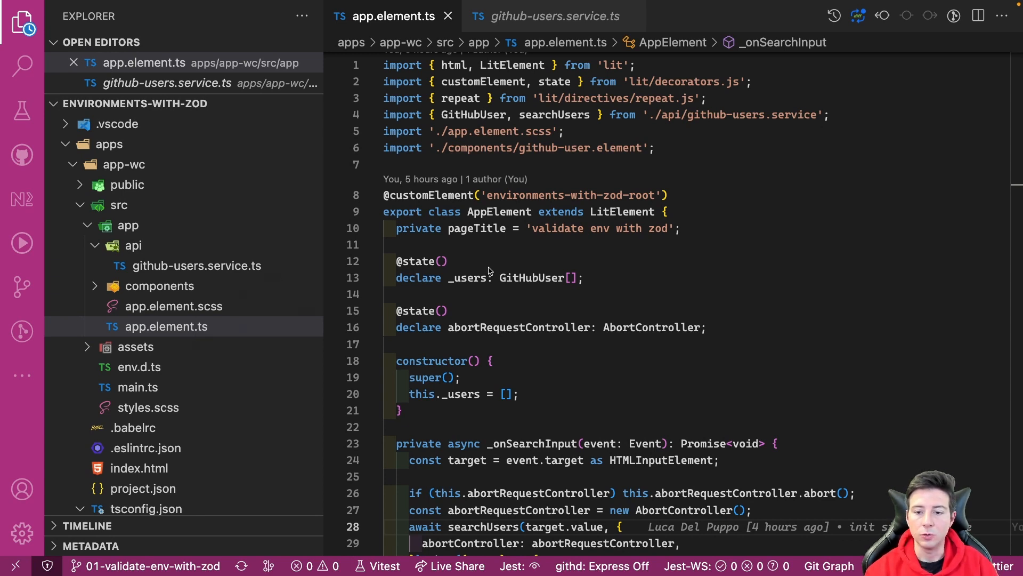
# Read _onSearchInput in app.element.ts and jump to the searchUsers definition in github-users.service.ts
pyautogui.scroll(-3)
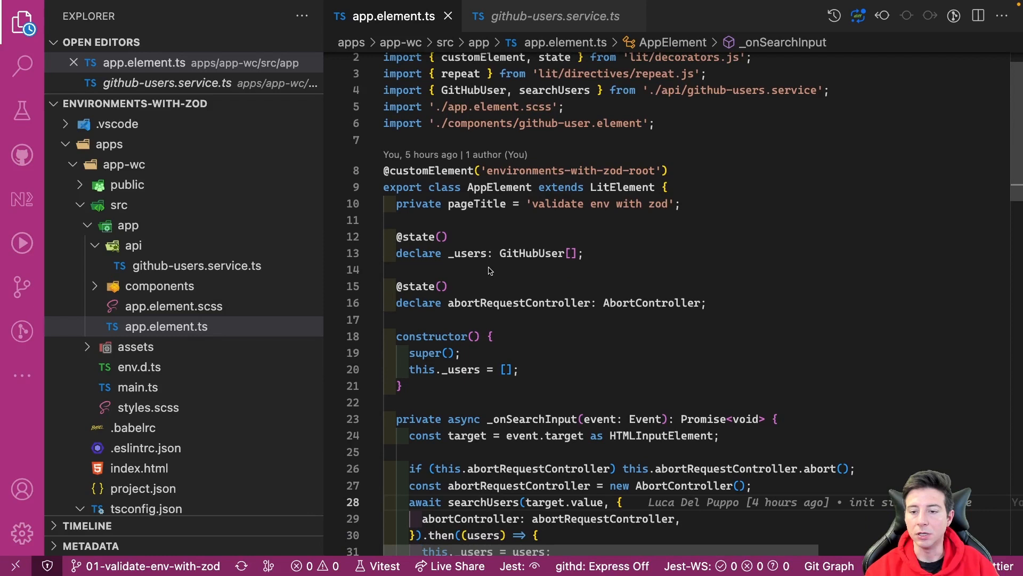
pyautogui.scroll(3)
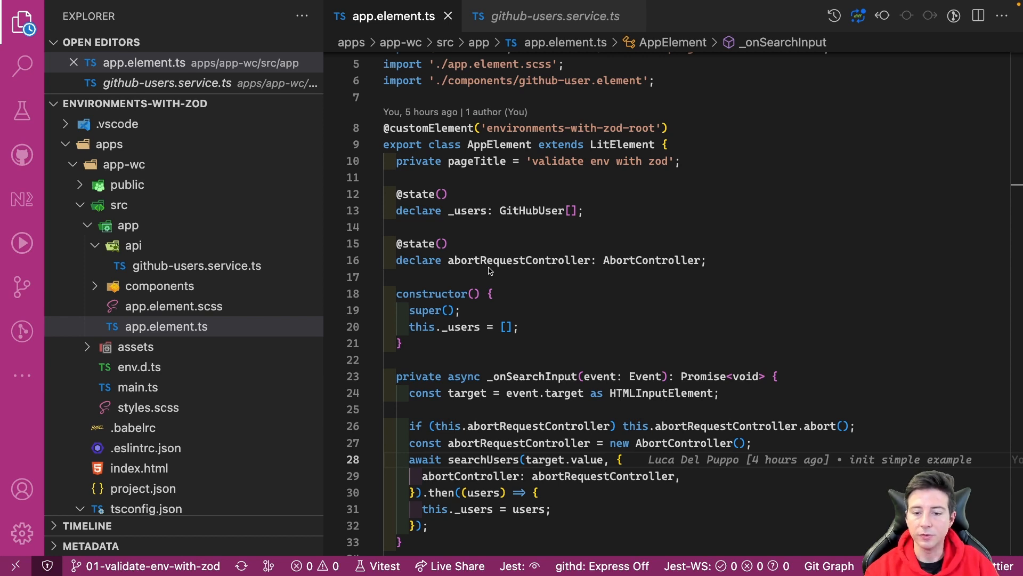
pyautogui.scroll(-3)
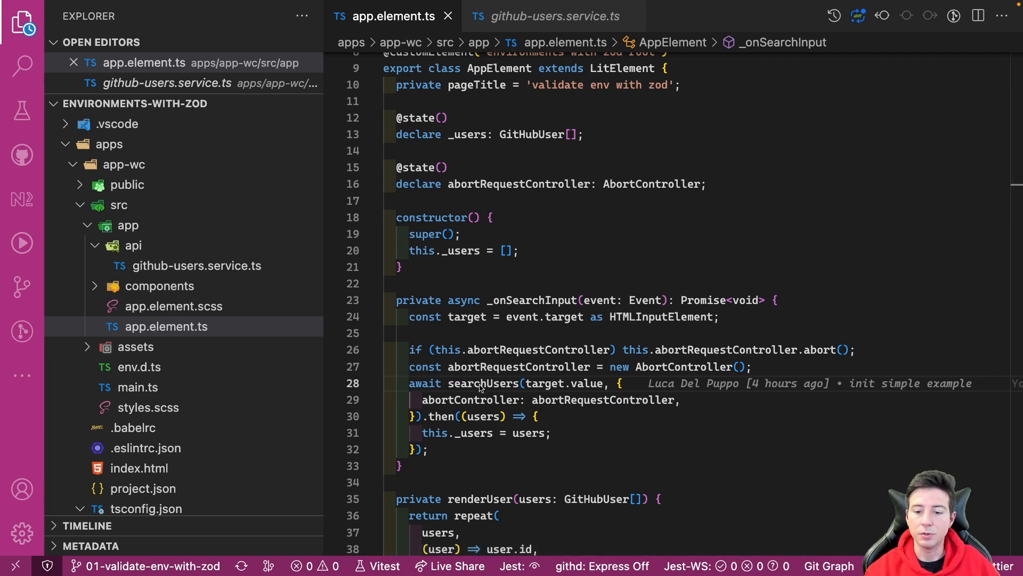
pyautogui.click(550, 16)
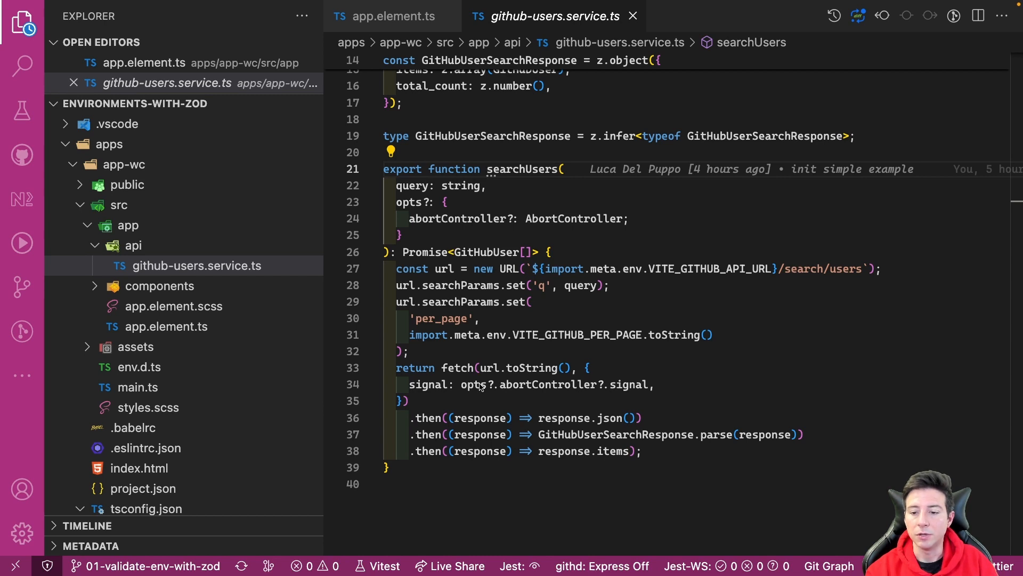
pyautogui.moveTo(564, 306)
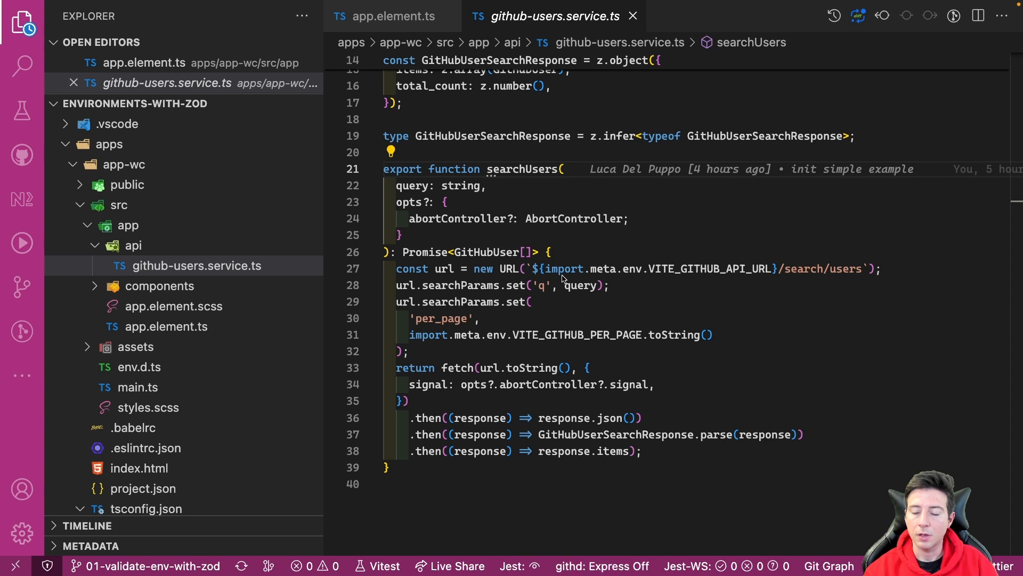
pyautogui.moveTo(577, 279)
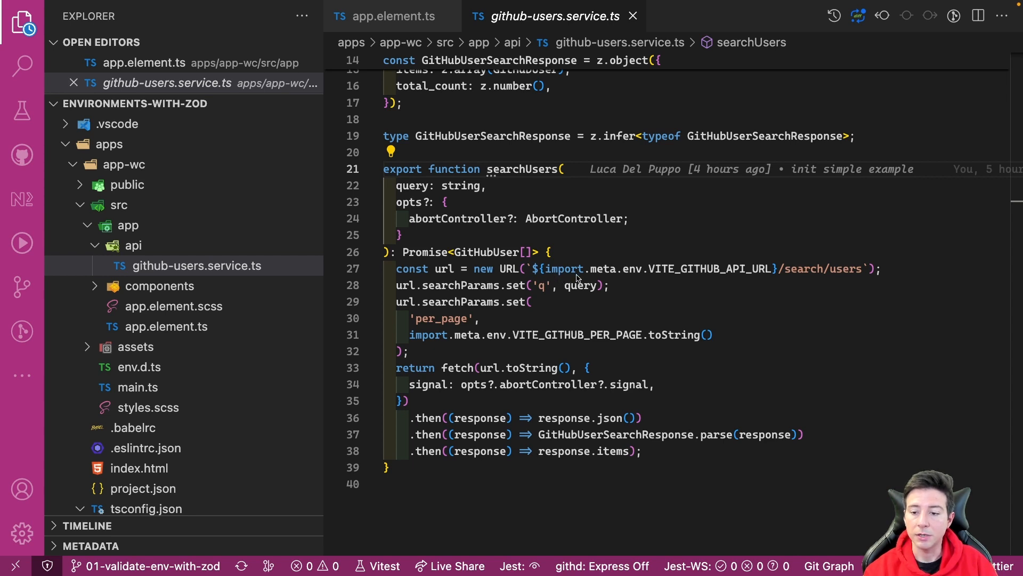
pyautogui.moveTo(638, 281)
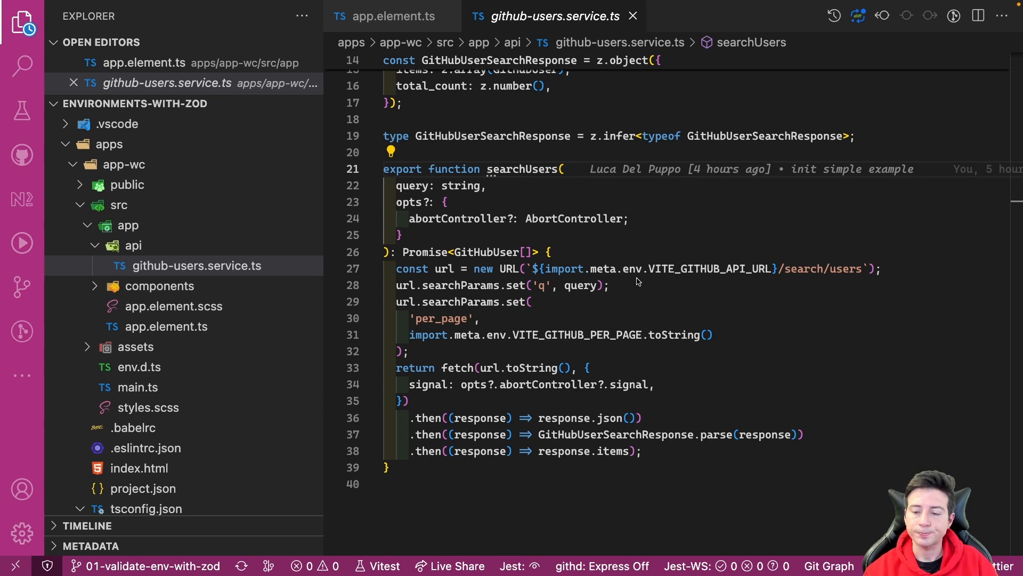
pyautogui.moveTo(525, 179)
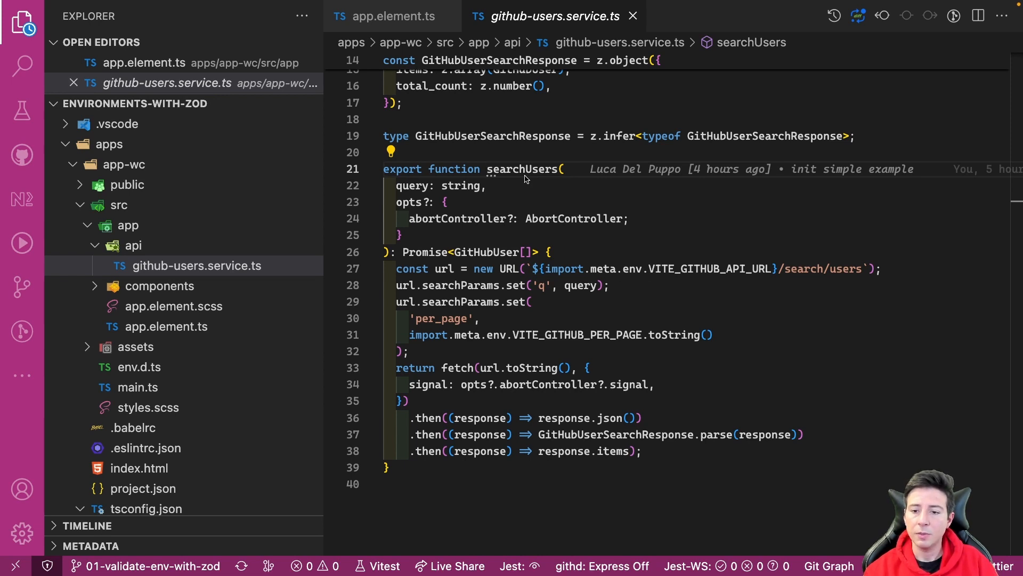
pyautogui.moveTo(584, 269)
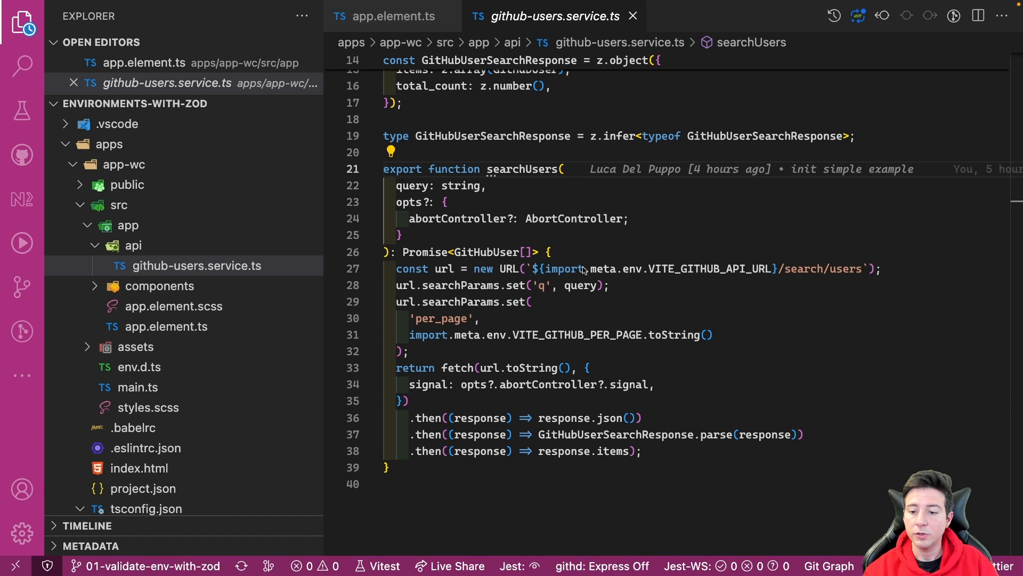
pyautogui.moveTo(603, 270)
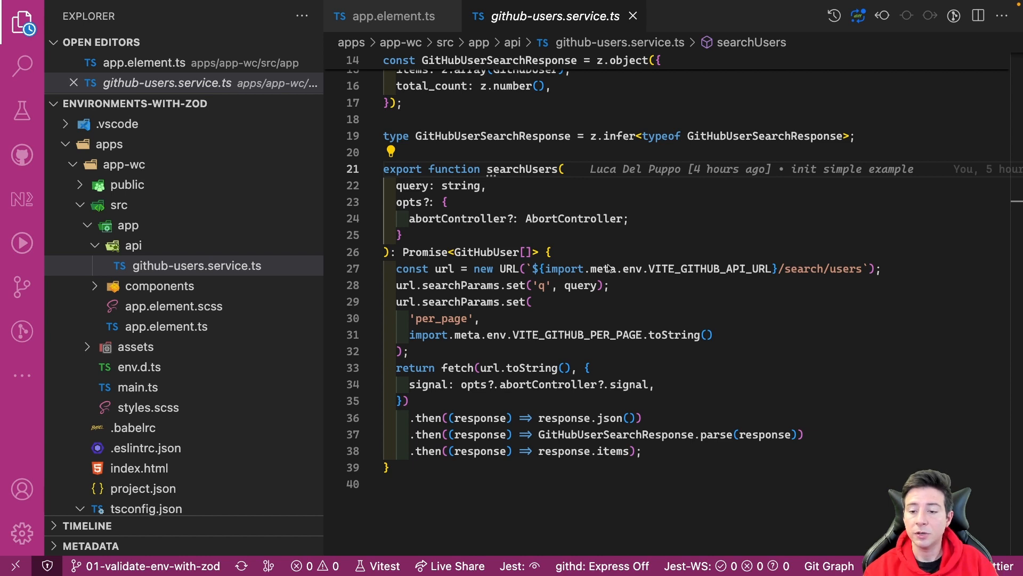
pyautogui.moveTo(649, 274)
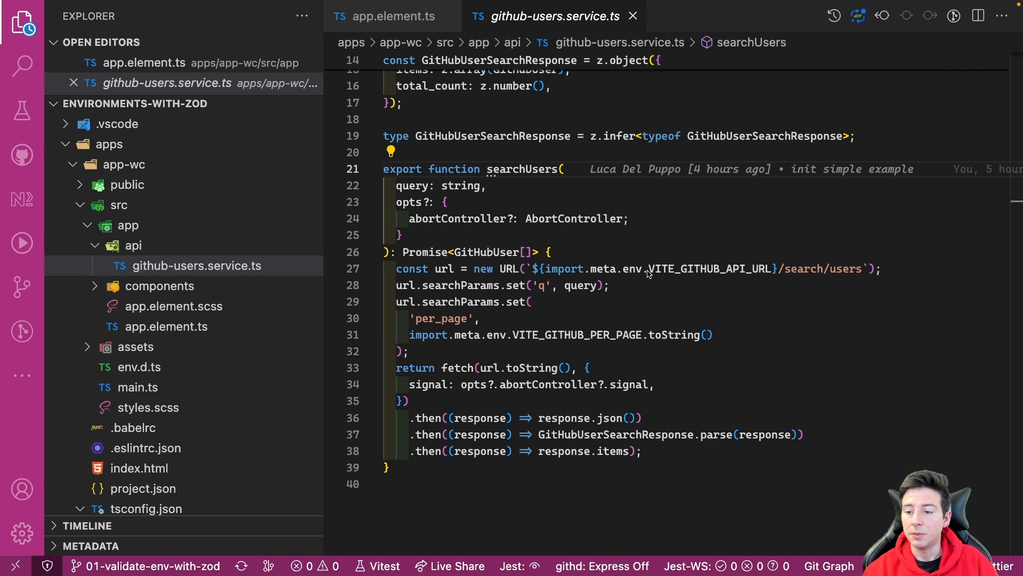
pyautogui.moveTo(540, 342)
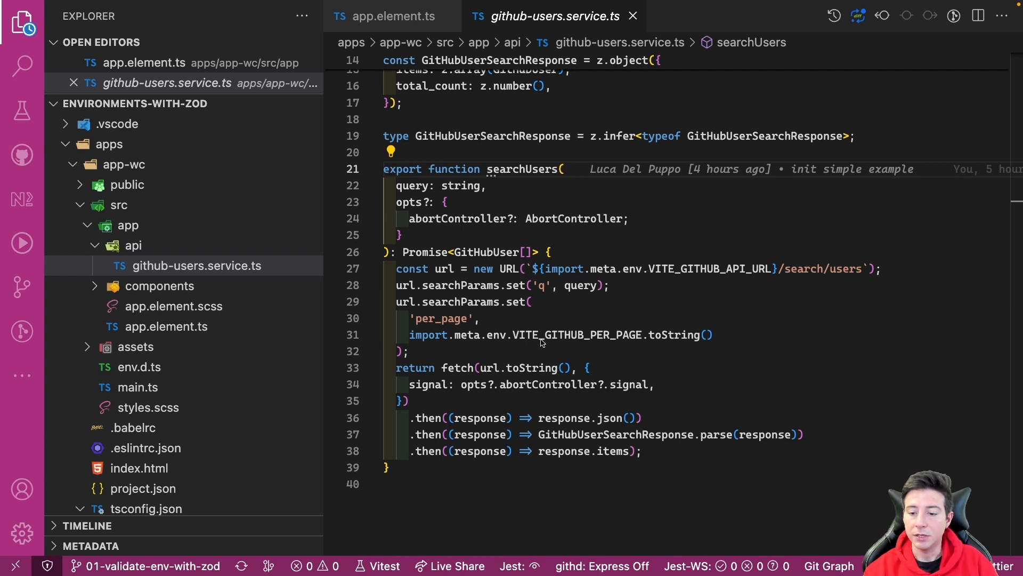
pyautogui.moveTo(624, 338)
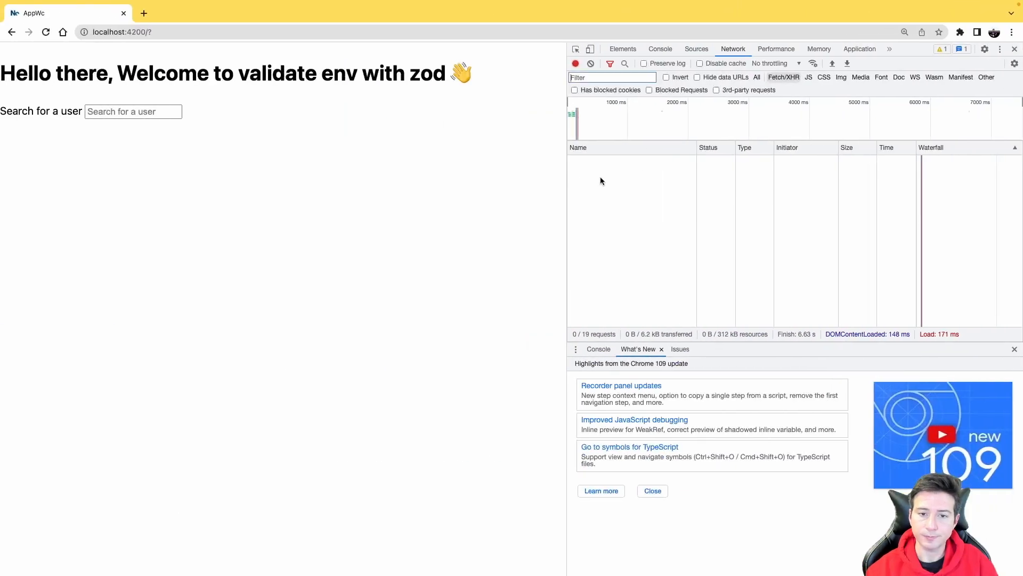
# Search the app for 'puppo' and view the resulting invalid URL TypeError in the DevTools Console
pyautogui.click(133, 112)
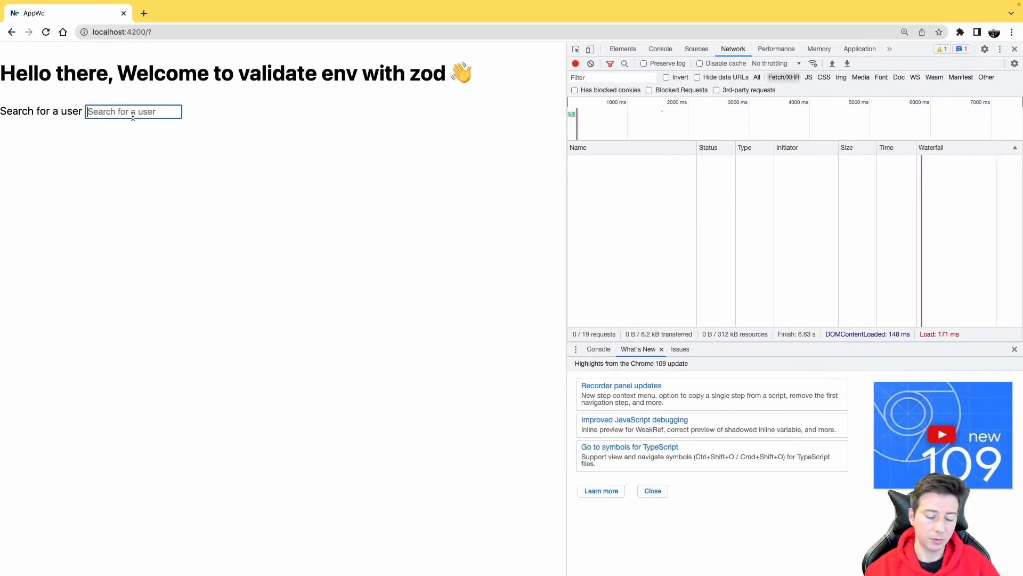
pyautogui.write('puppo')
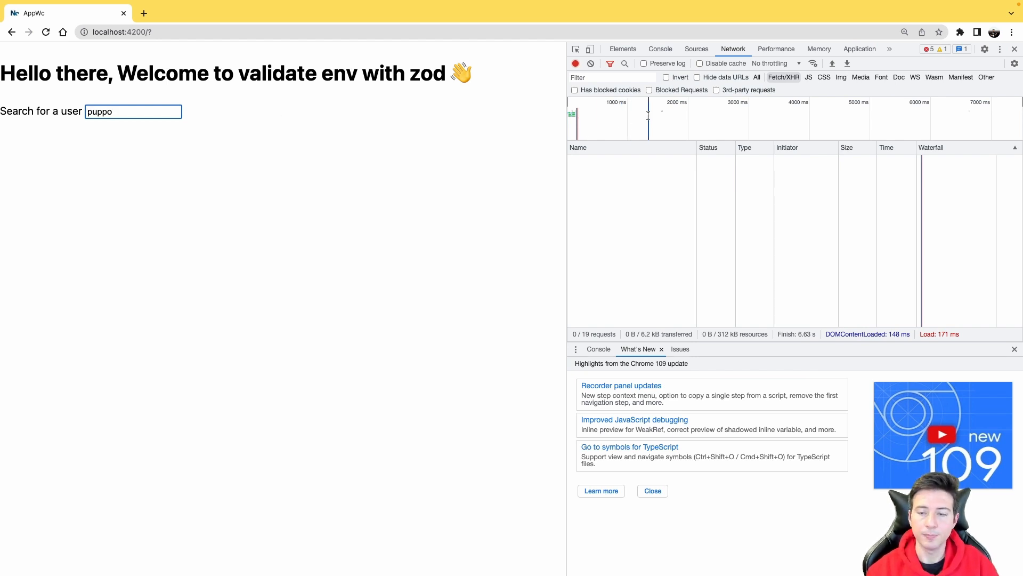
pyautogui.moveTo(660, 49)
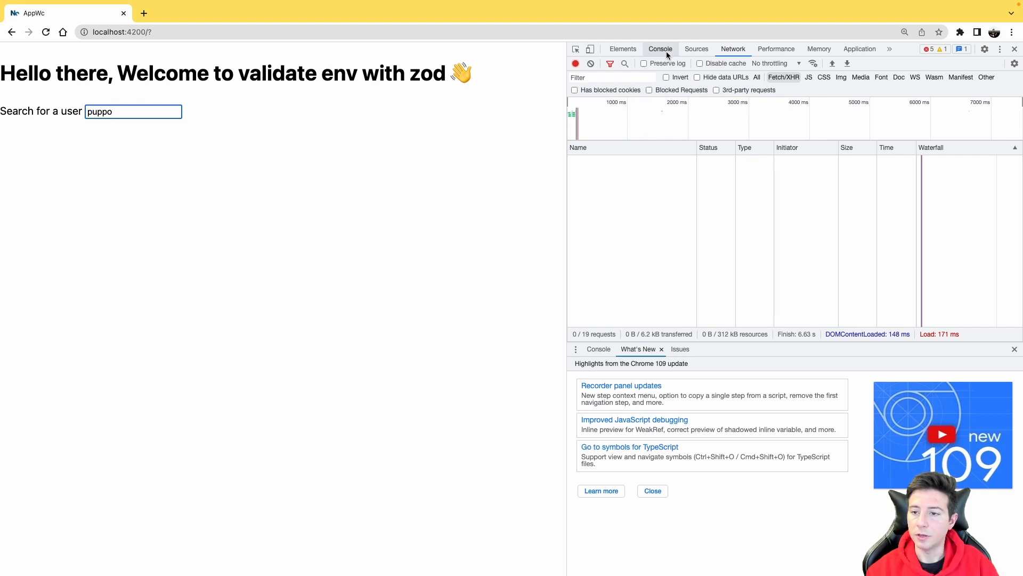
pyautogui.click(660, 48)
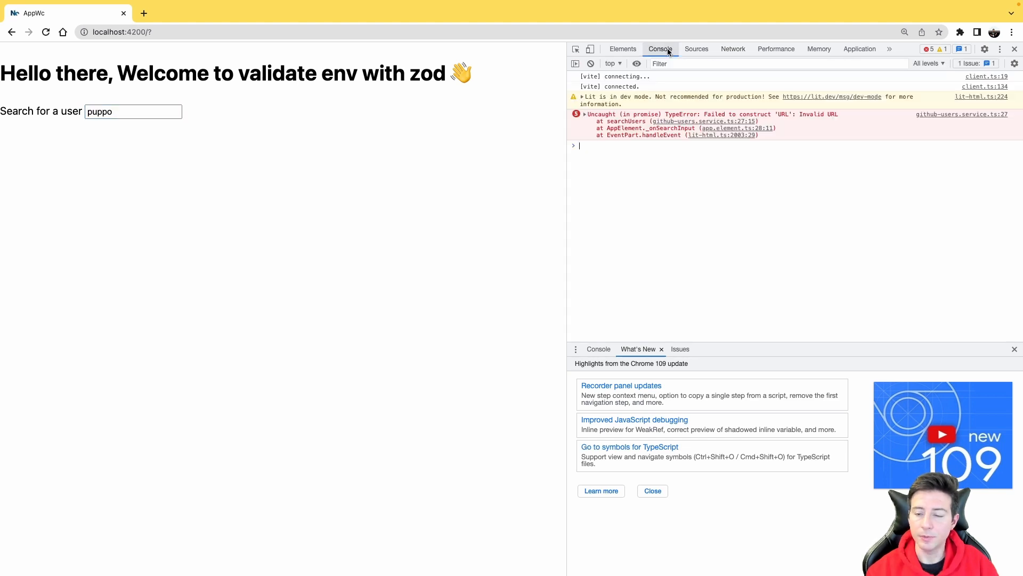
pyautogui.moveTo(591, 240)
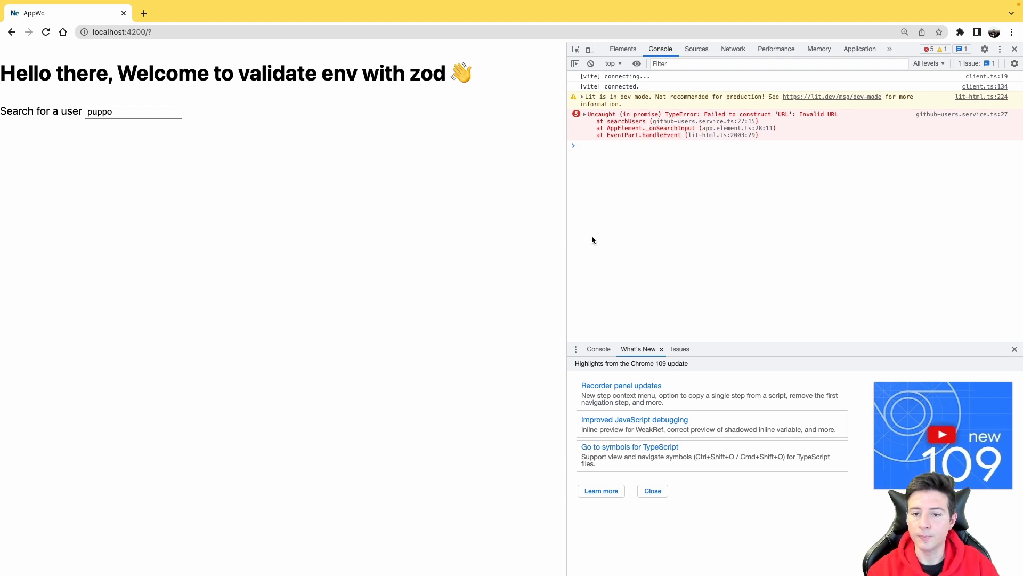
pyautogui.click(133, 111)
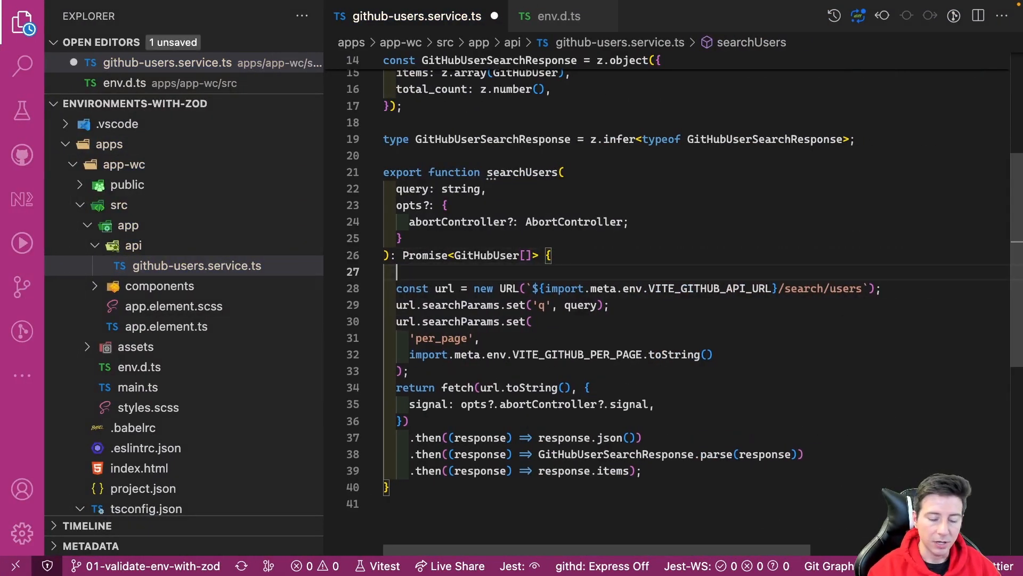
# Add console.log('searchUsers', import.meta.env) as the first line of searchUsers
pyautogui.write('conl')
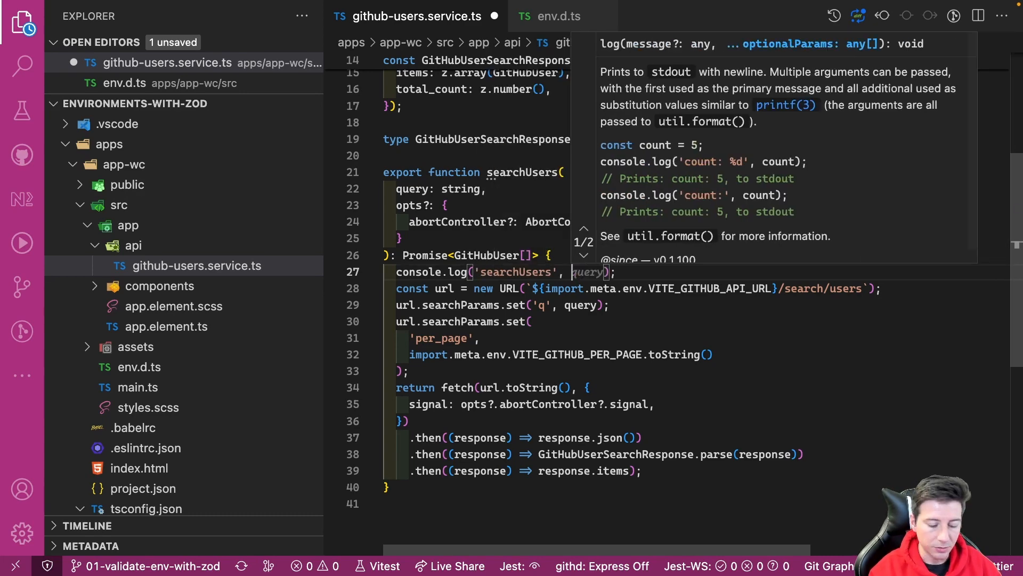
pyautogui.write('import')
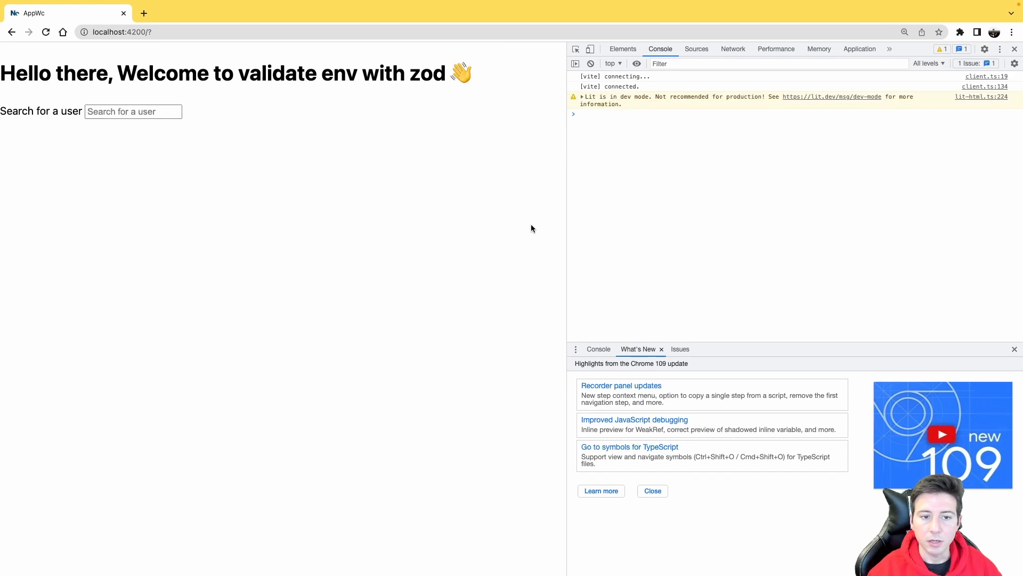
# Search 'puppo' again and expand the logged env object missing the GitHub API URL
pyautogui.write('puppo')
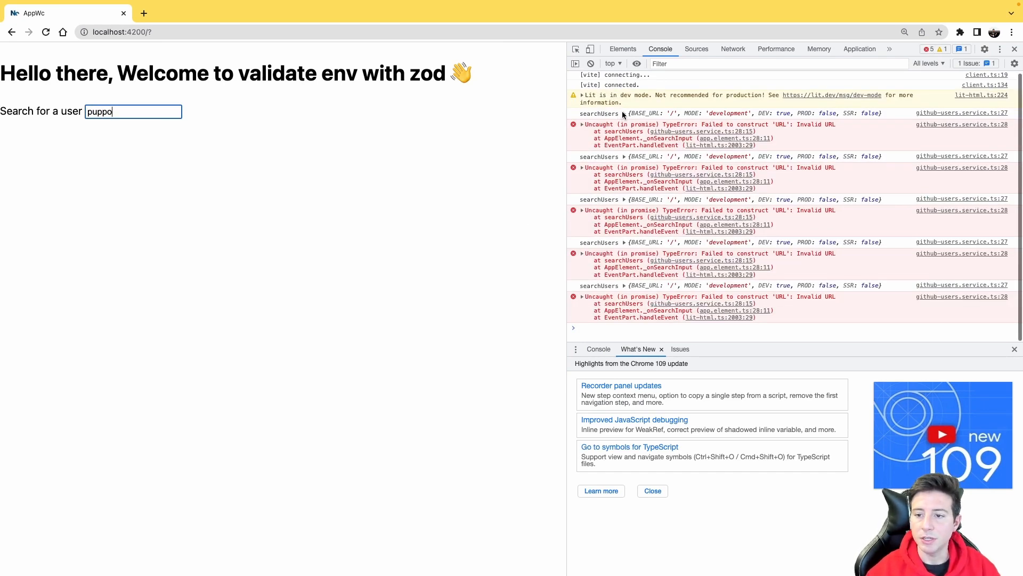
pyautogui.click(624, 113)
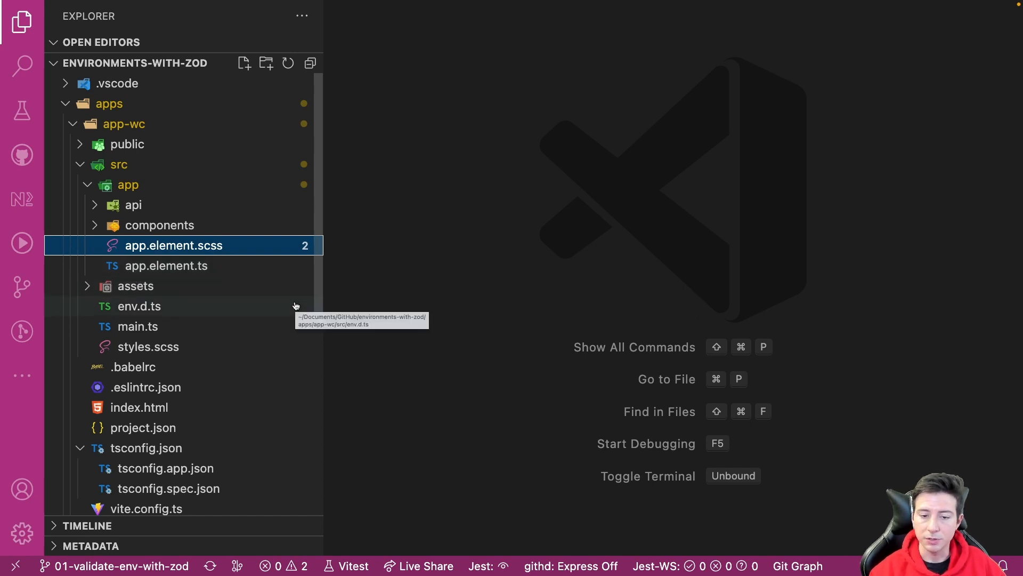
pyautogui.moveTo(184, 245)
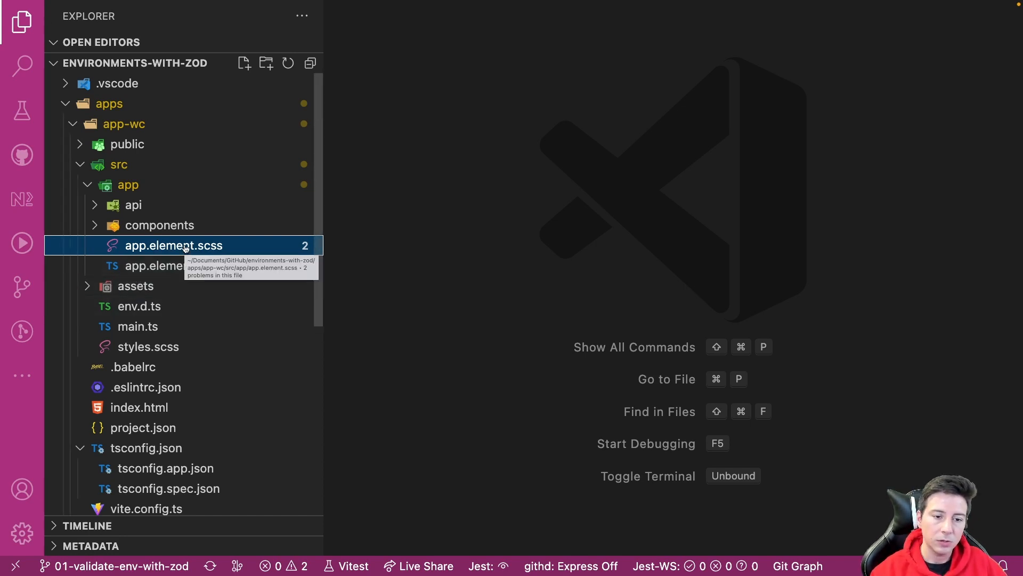
# Create a new file environments/index.ts inside the app folder
pyautogui.click(243, 63)
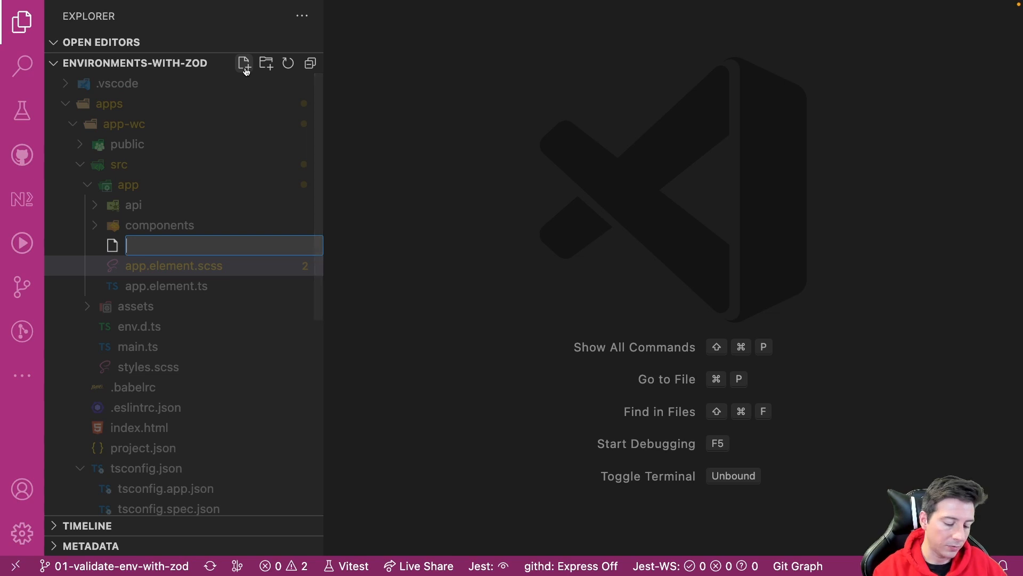
pyautogui.write('environments/')
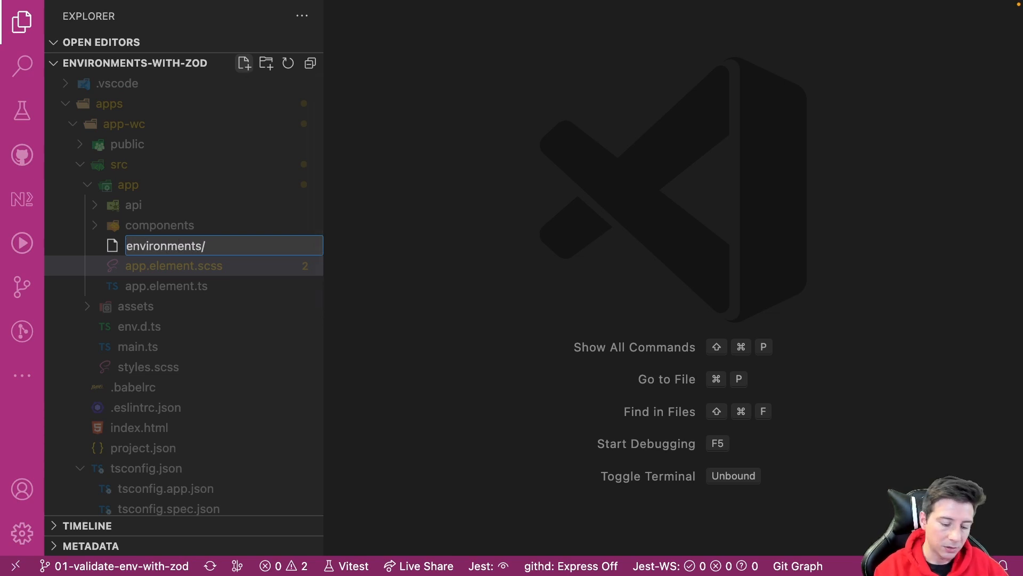
pyautogui.write('index.ts')
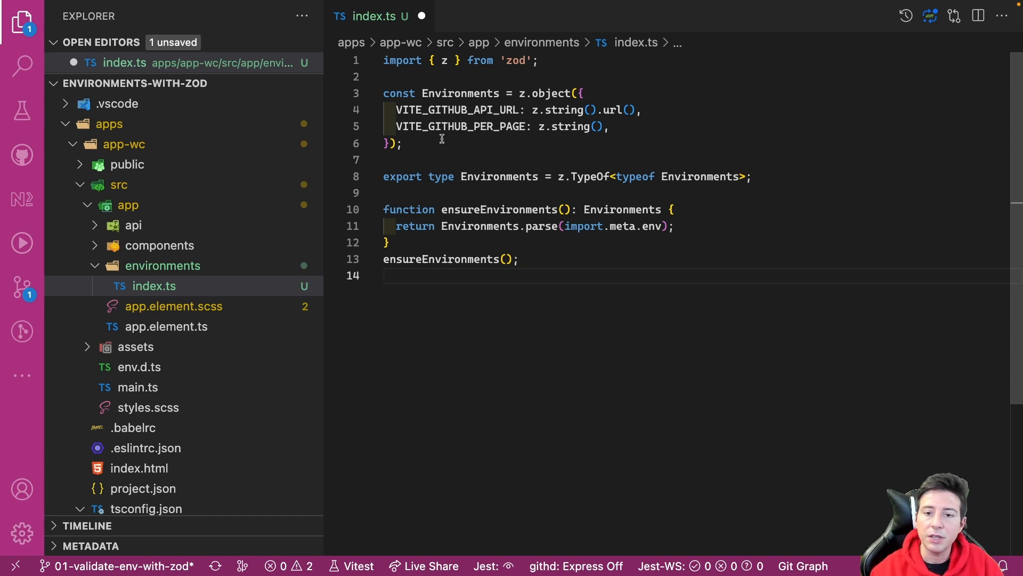
pyautogui.moveTo(462, 93)
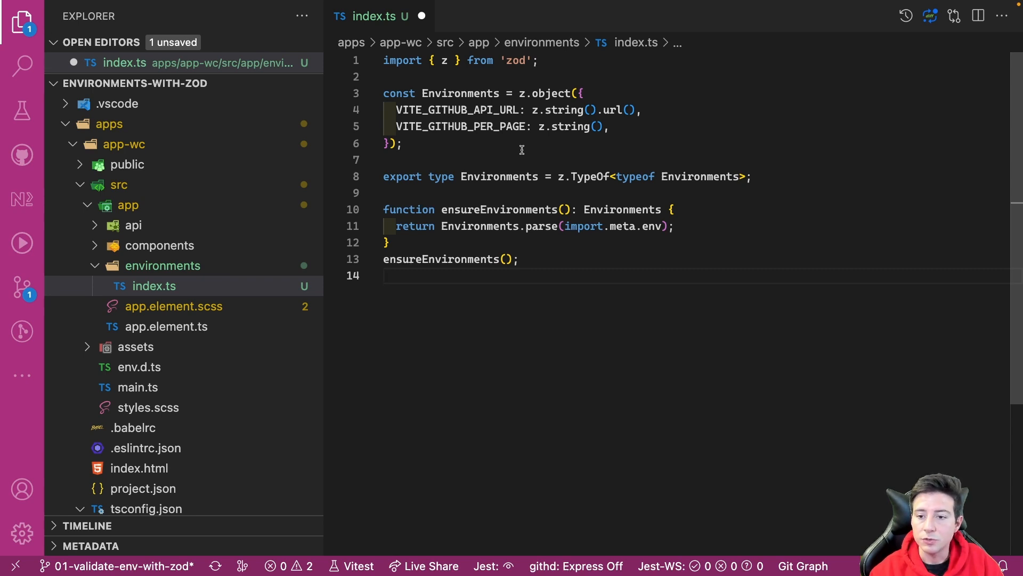
# Write the z.object schema, Environments type and ensureEnvironments() parsing import.meta.env
pyautogui.click(385, 275)
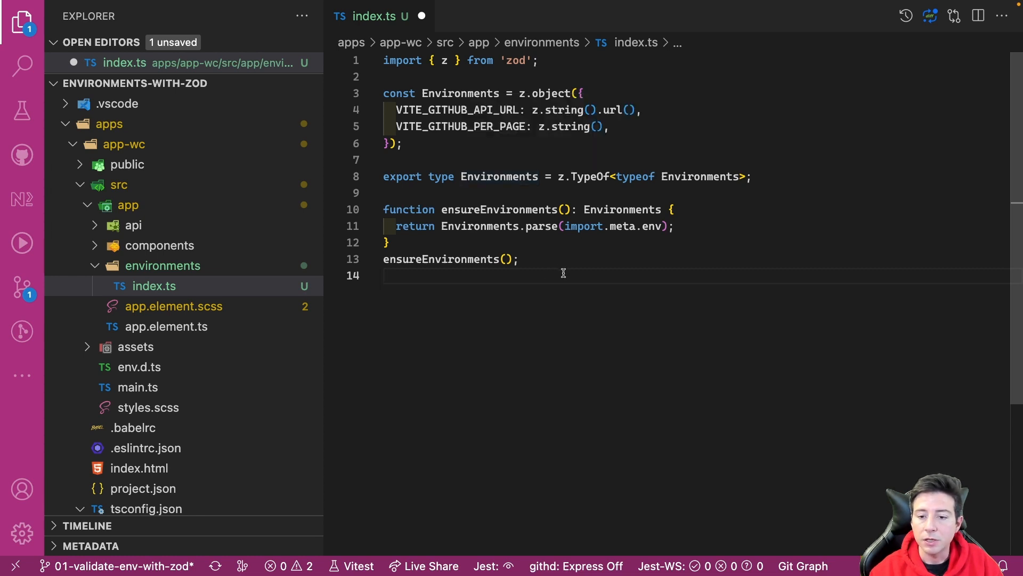
pyautogui.click(386, 275)
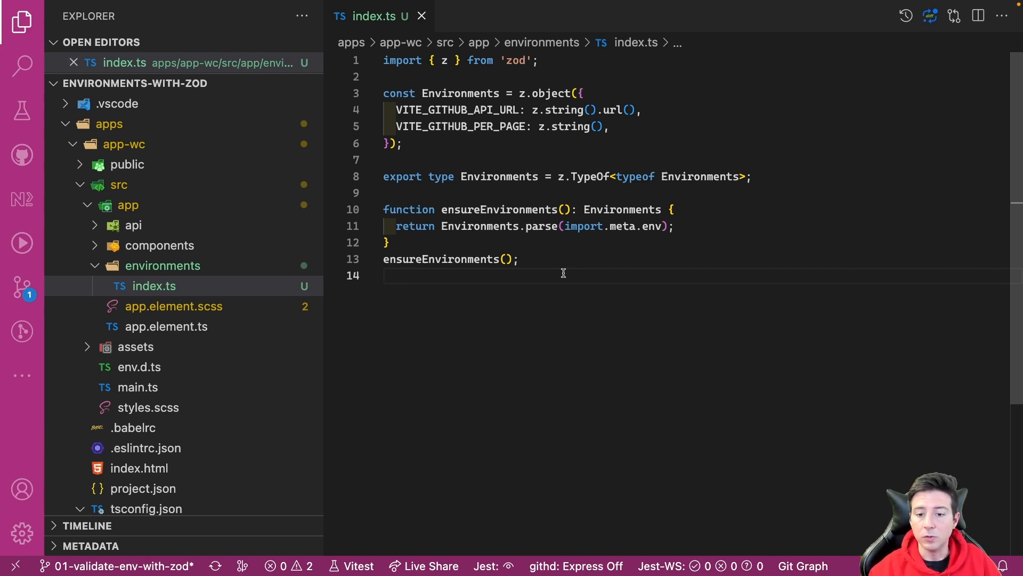
pyautogui.moveTo(322, 289)
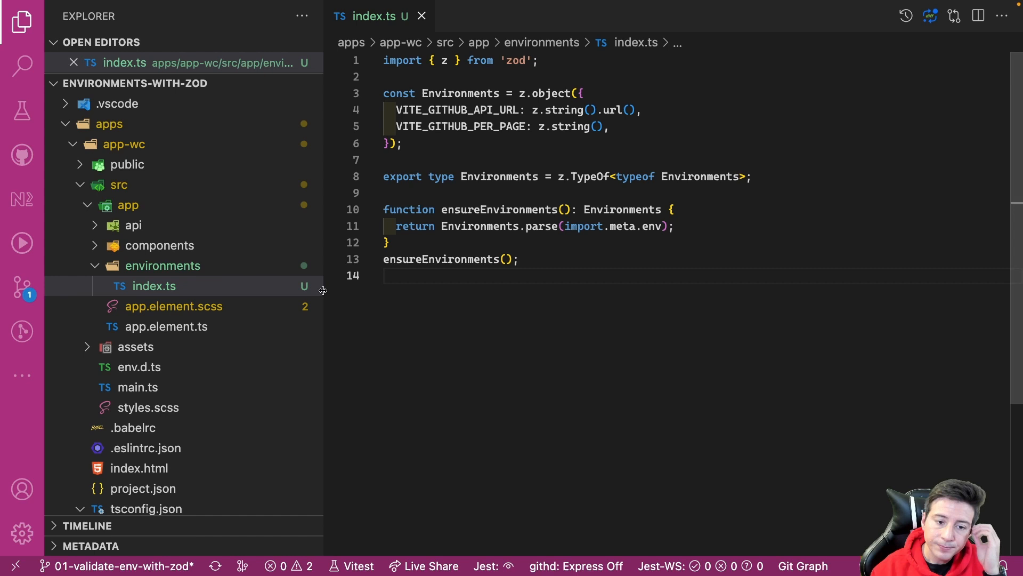
# Add a side-effect import './environments' below the existing imports in app.element.ts
pyautogui.click(168, 327)
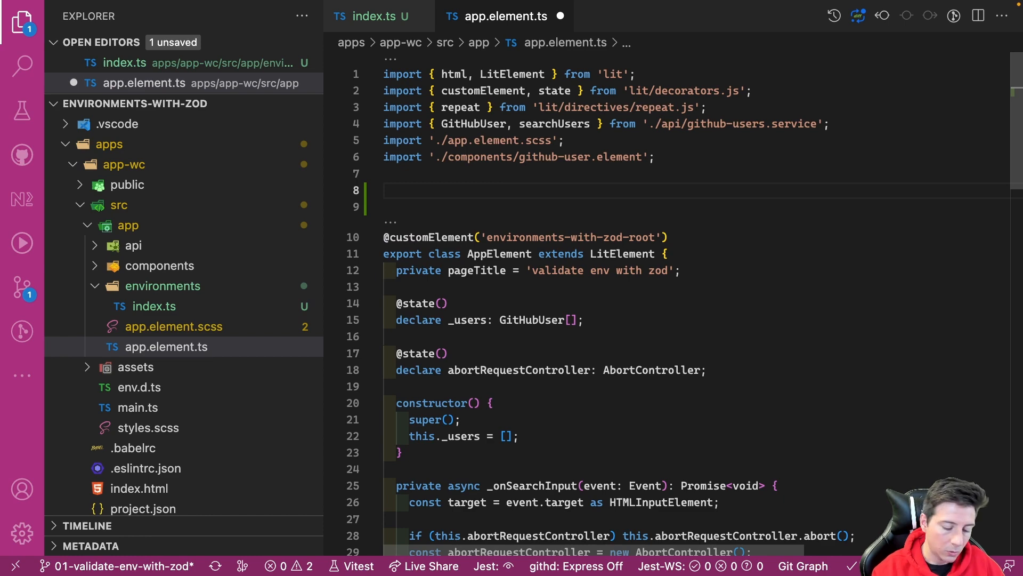
pyautogui.write("import '")
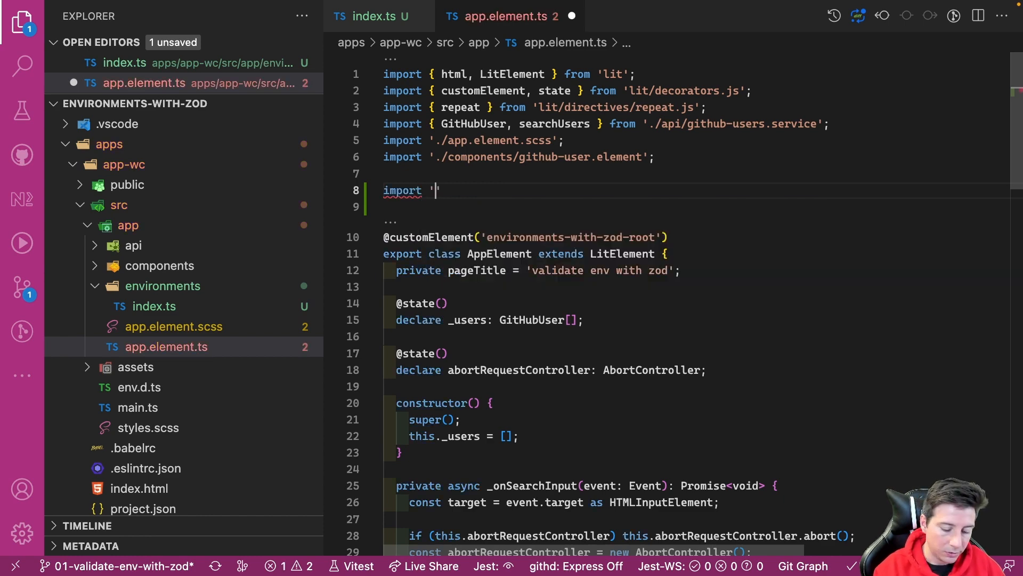
pyautogui.write("./environments';")
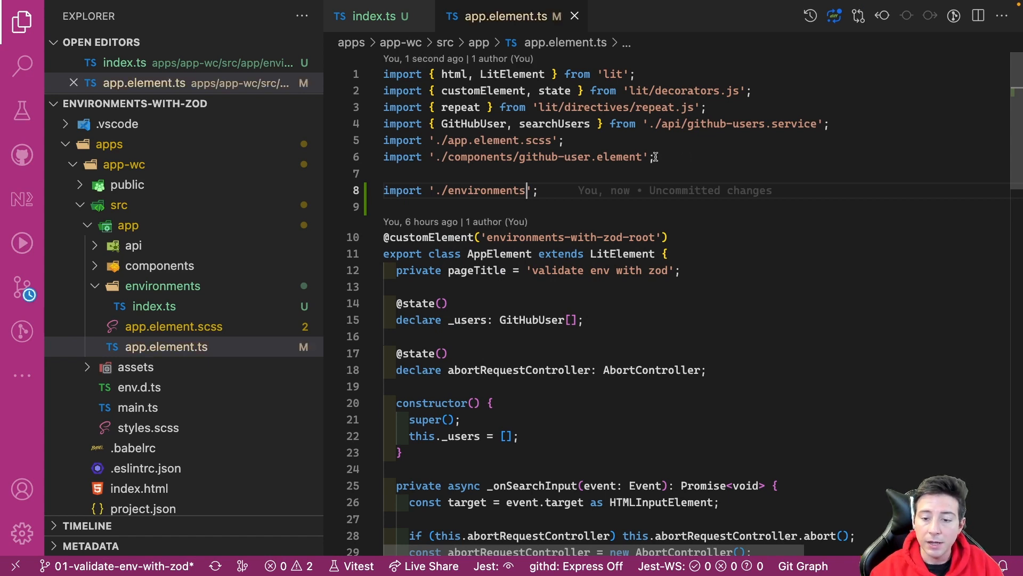
pyautogui.moveTo(516, 141)
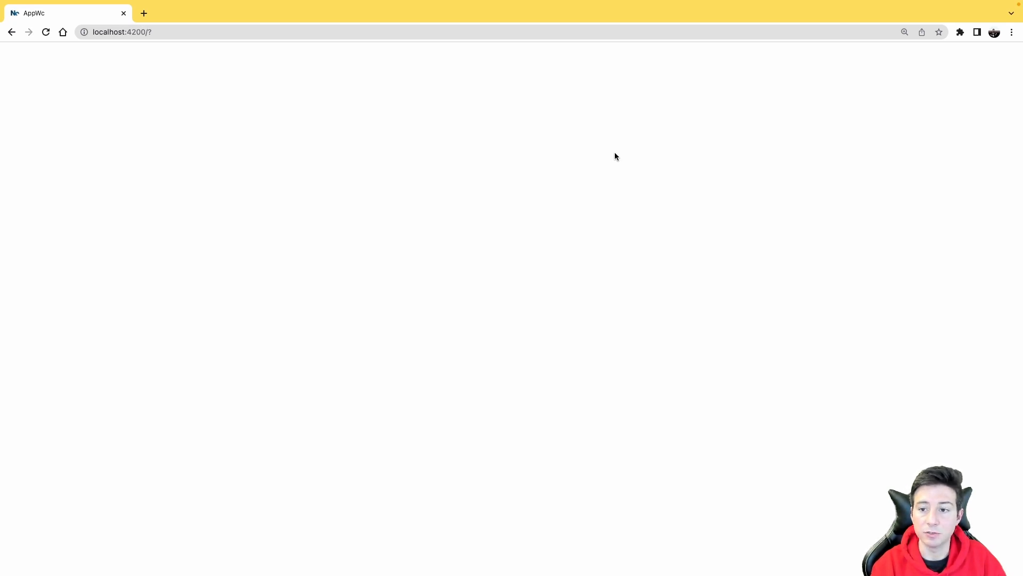
# Inspect the blank localhost:4200 page and view its DevTools Console
pyautogui.rightClick(614, 156)
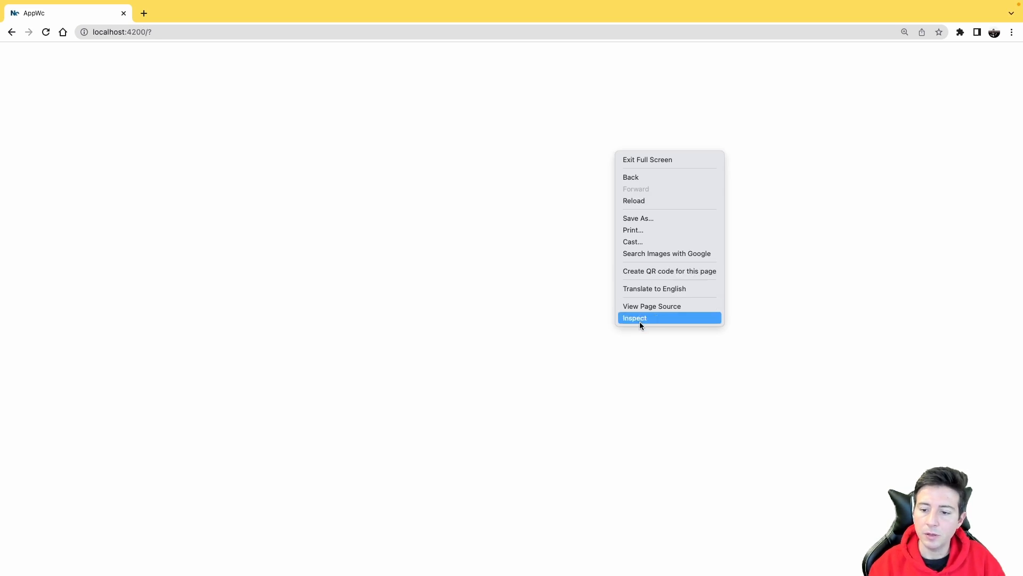
pyautogui.click(634, 317)
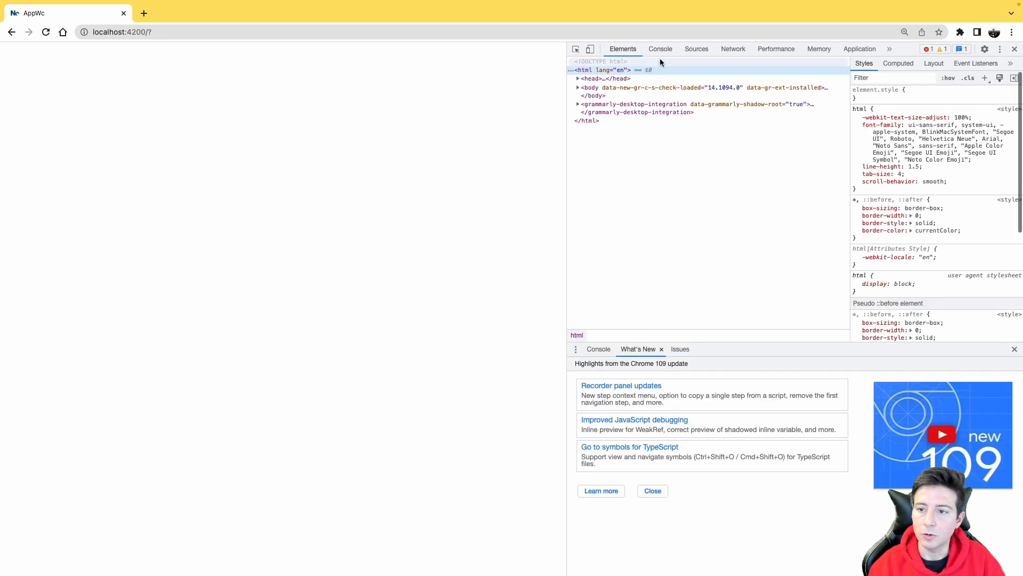
pyautogui.click(660, 49)
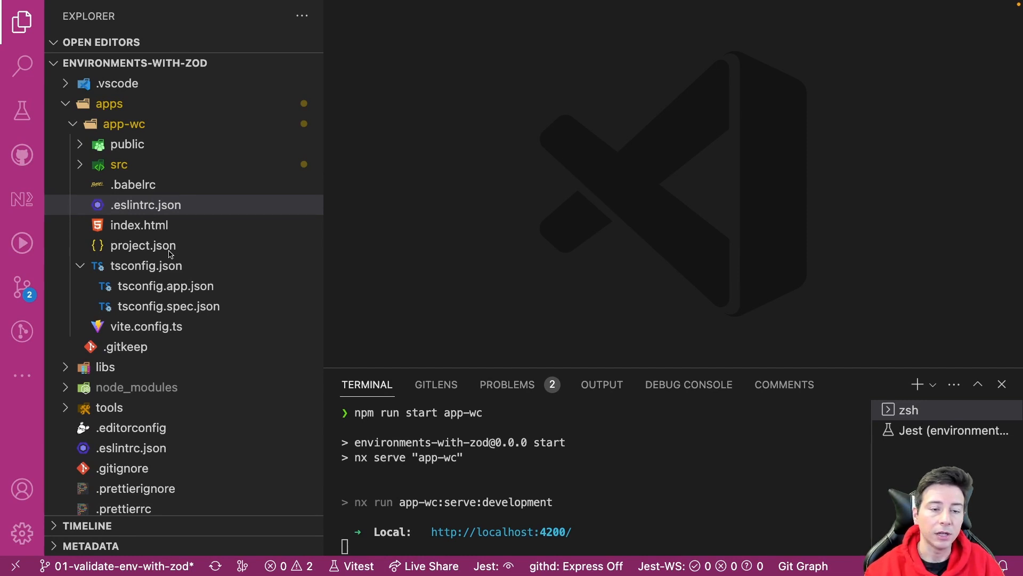
pyautogui.moveTo(156, 132)
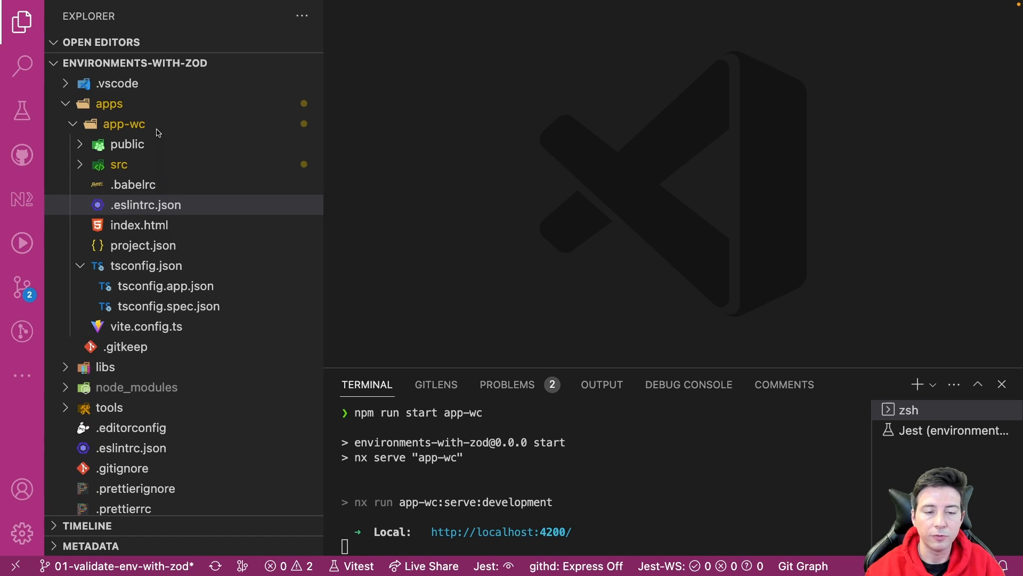
# Create apps/app-wc/.env.local with VITE_GITHUB_API_URL and VITE_GITHUB_PER_PAGE=100
pyautogui.click(123, 123)
pyautogui.write('.e')
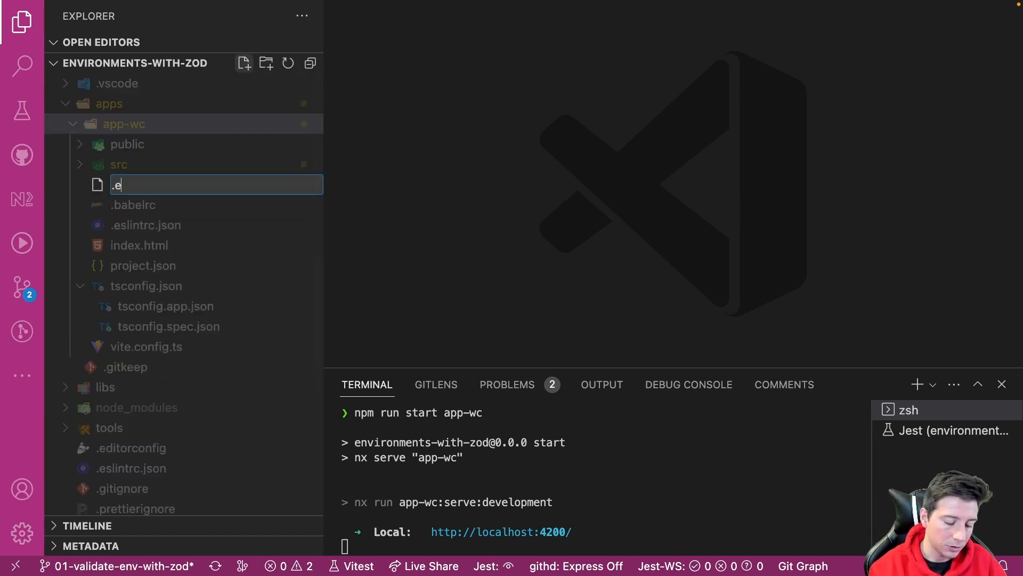
pyautogui.write('nv.')
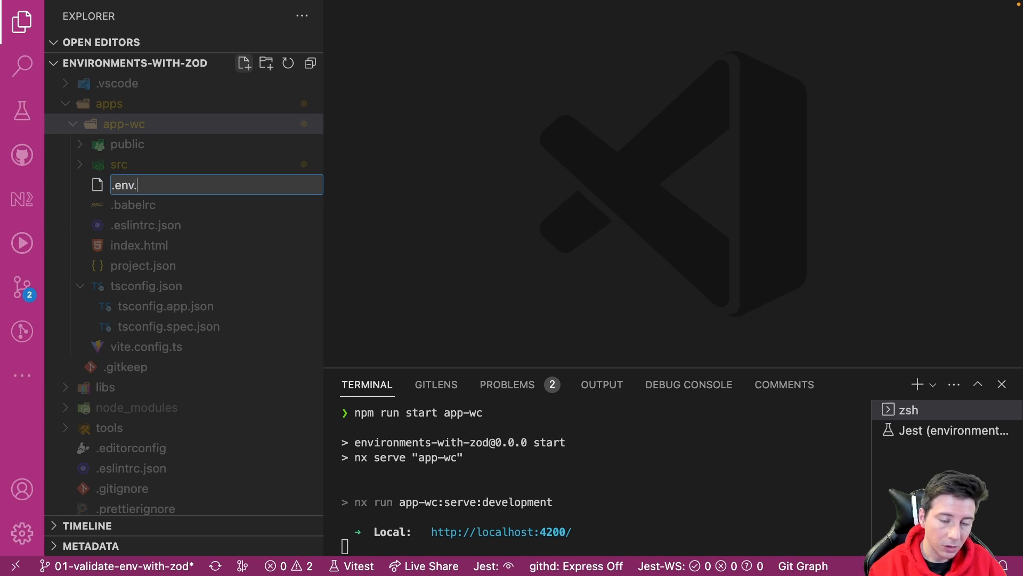
pyautogui.write('local')
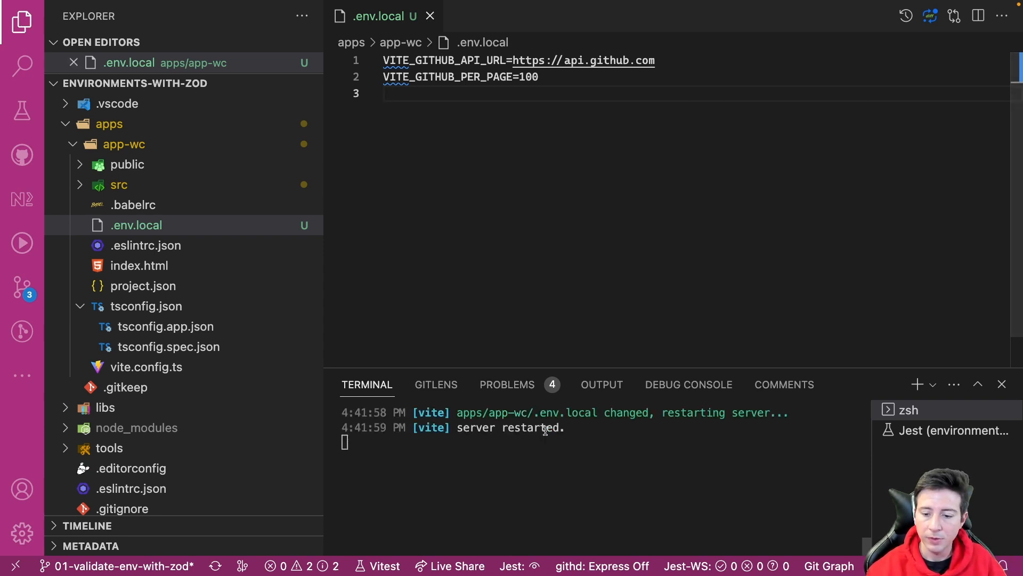
# Restart the dev server with 'npm run start app-wc' in the terminal
pyautogui.write('npm run start app-wc')
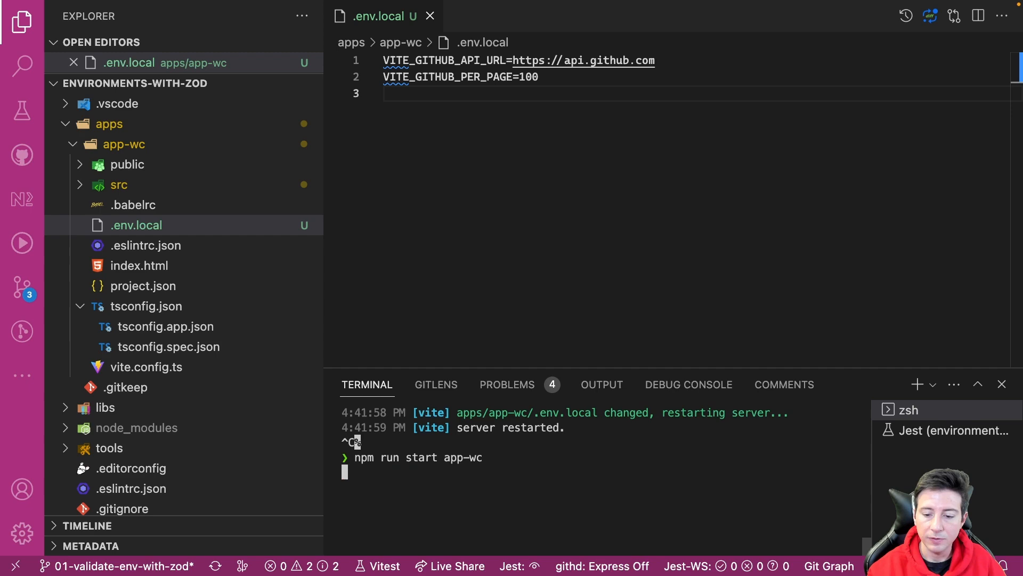
pyautogui.press('Return')
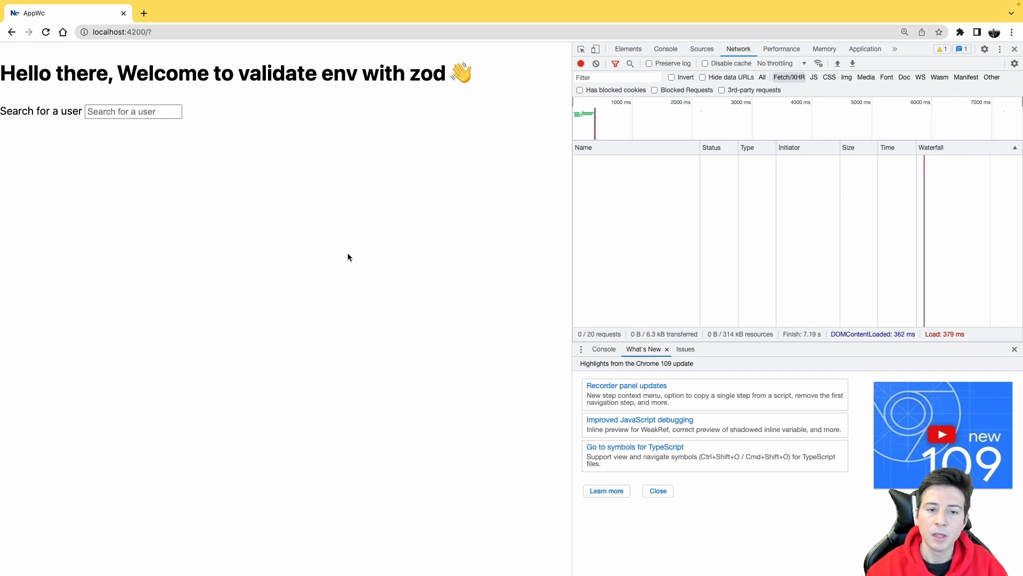
# Search 'puppo' and confirm the latest users request URL hits api.github.com with per_page=100
pyautogui.click(133, 112)
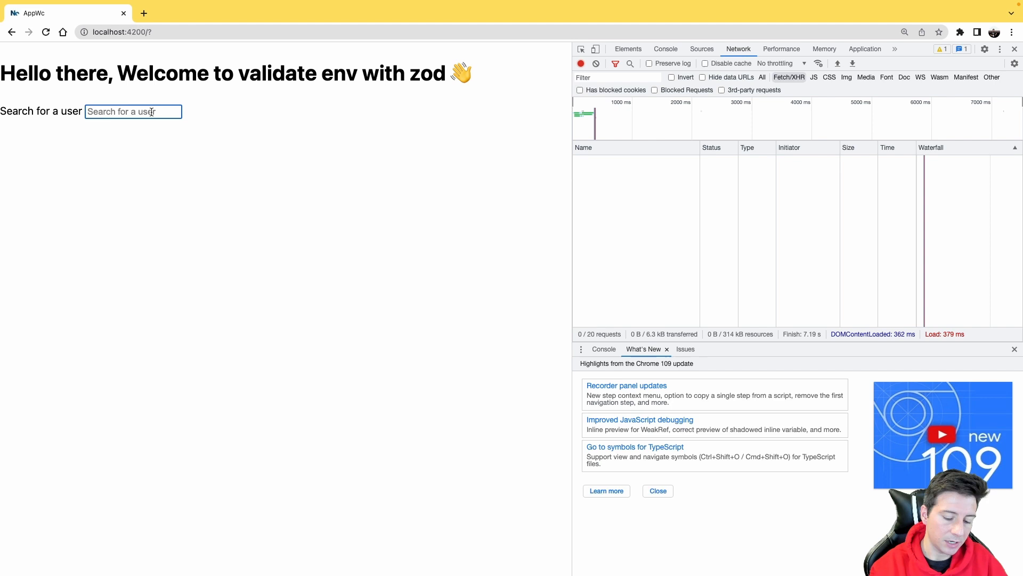
pyautogui.write('puppo')
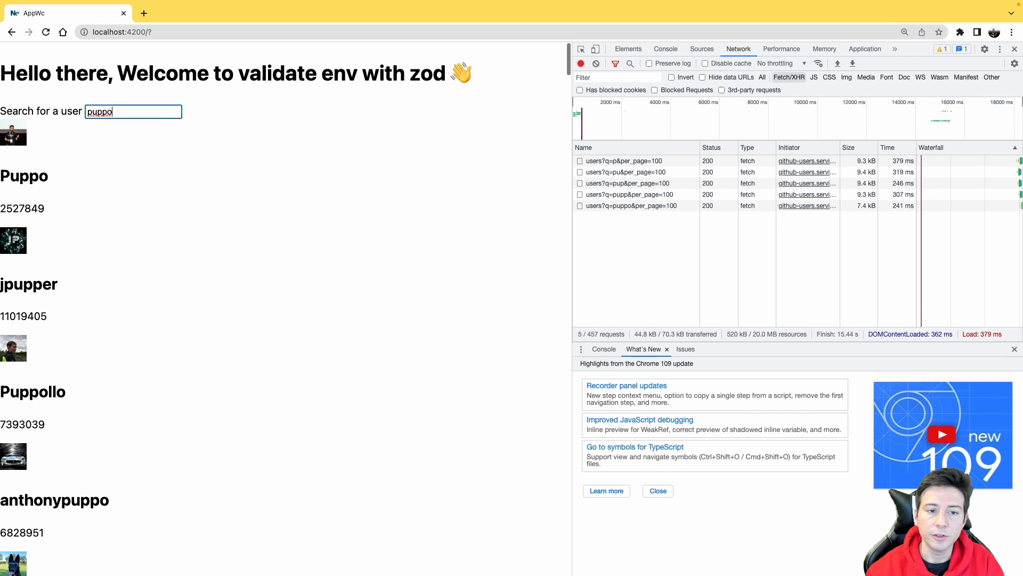
pyautogui.click(629, 204)
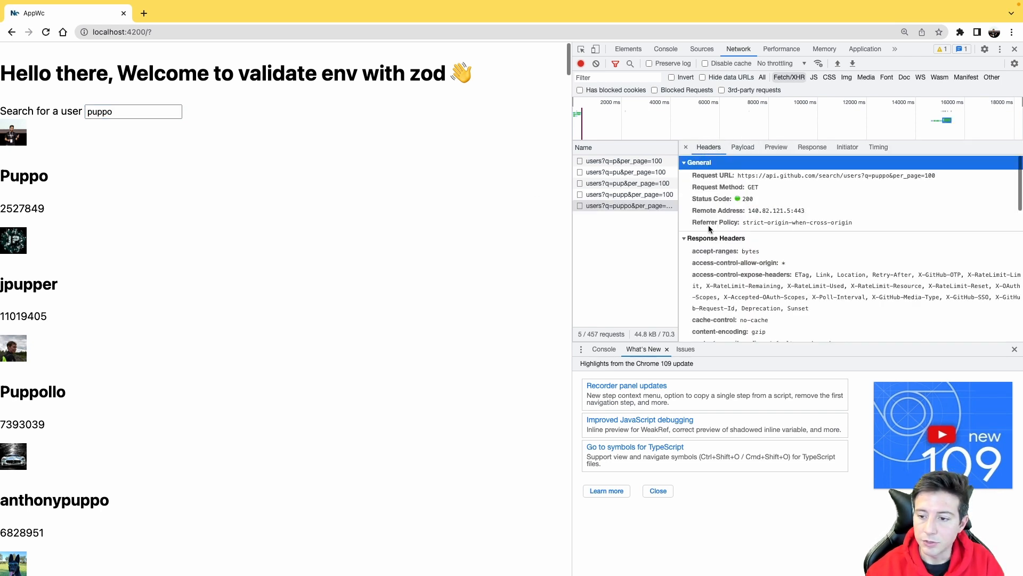
pyautogui.scroll(-3)
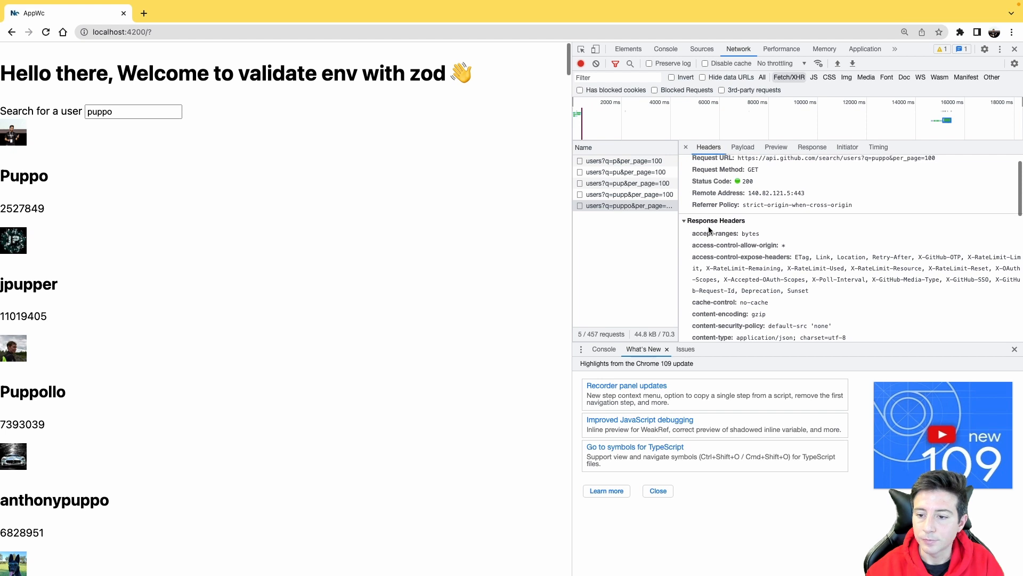
pyautogui.moveTo(592, 205)
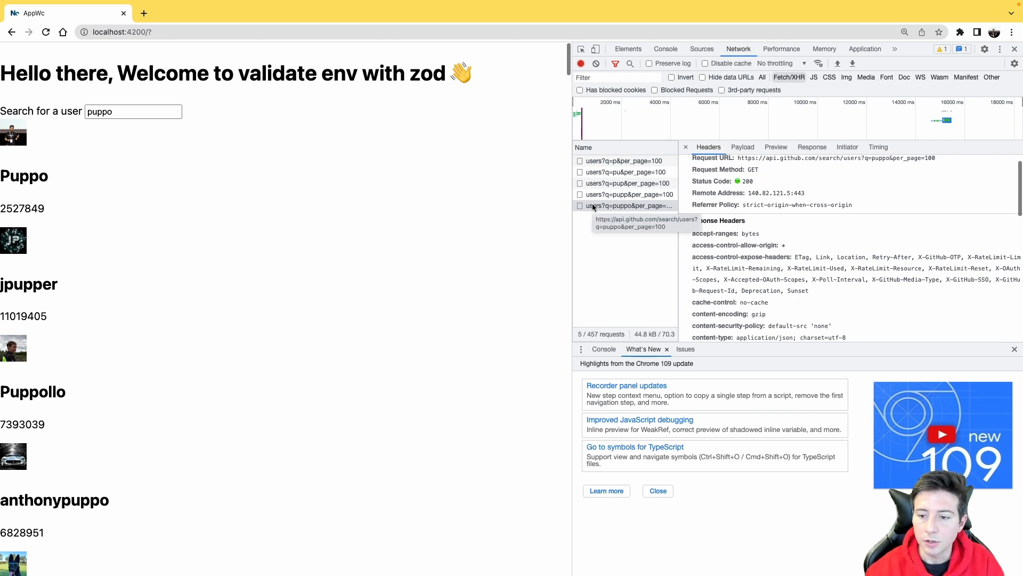
pyautogui.moveTo(642, 196)
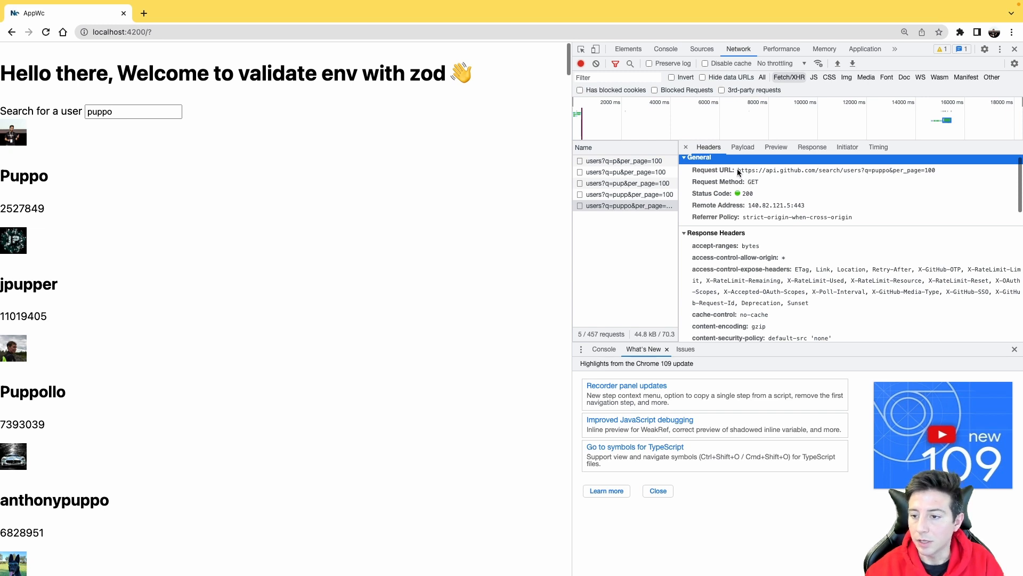
pyautogui.moveTo(756, 173)
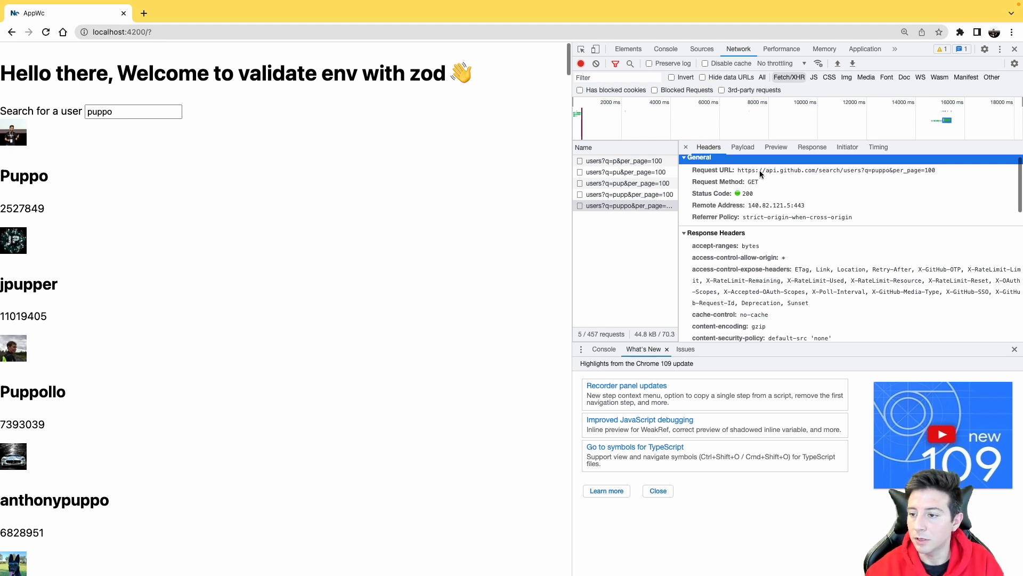
pyautogui.moveTo(907, 176)
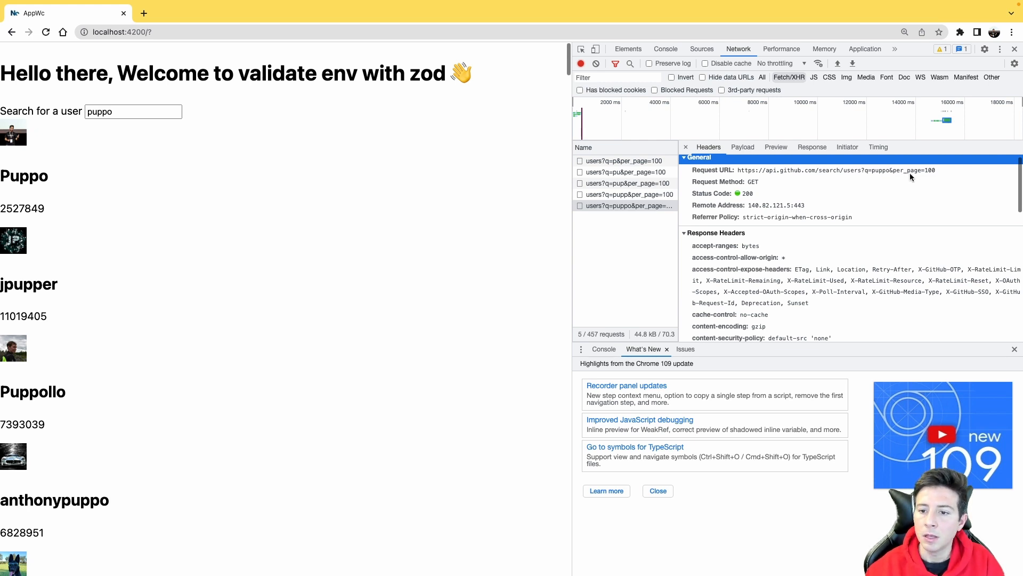
pyautogui.moveTo(655, 242)
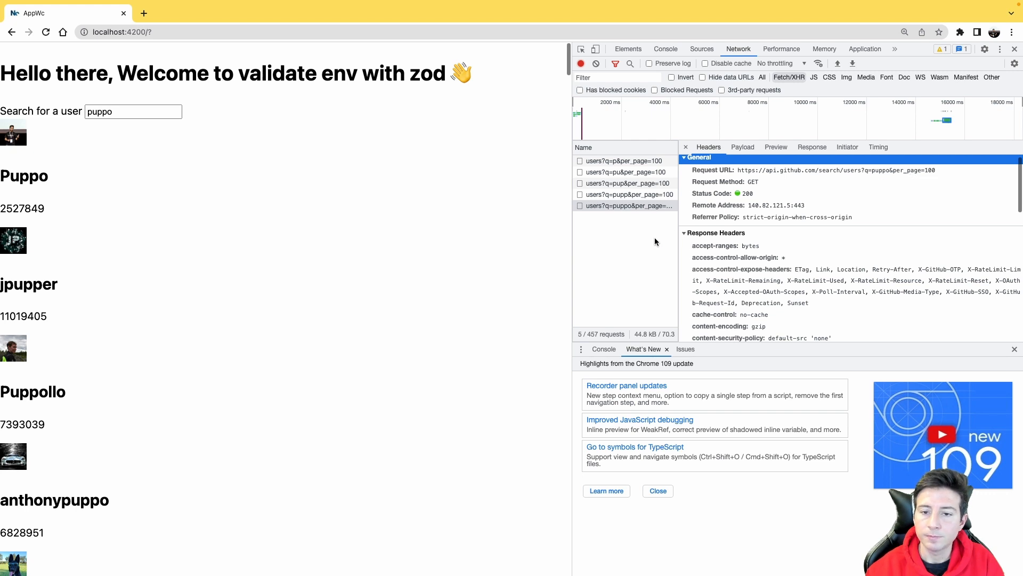
pyautogui.moveTo(476, 220)
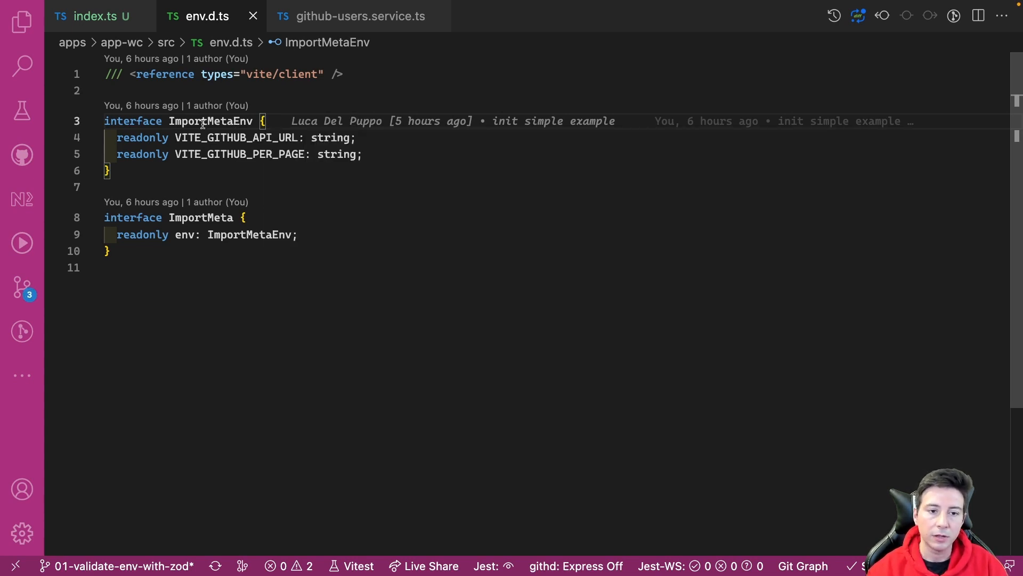
pyautogui.moveTo(98, 16)
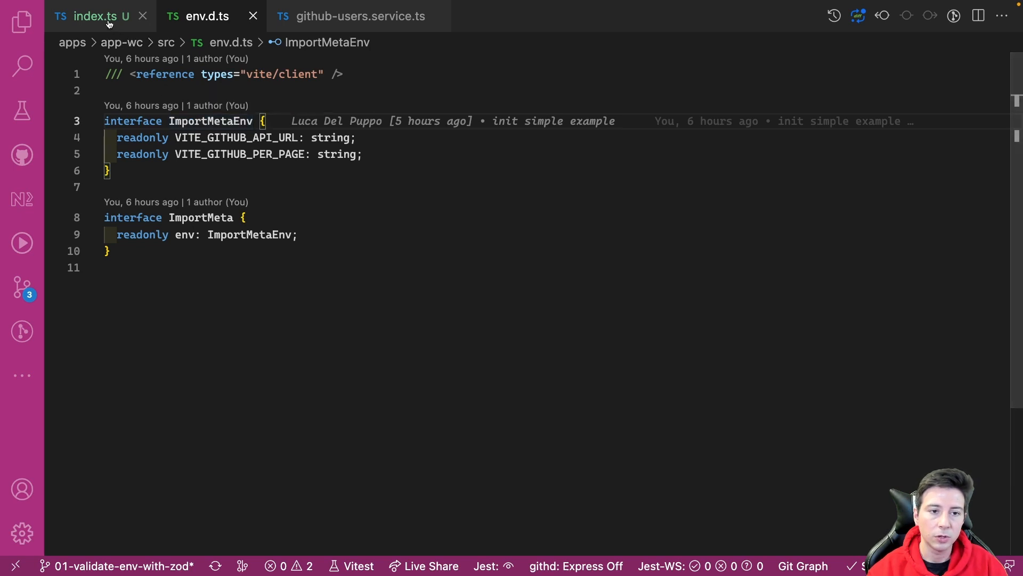
# Prefix the ensureEnvironments() call in index.ts with 'export default'
pyautogui.click(92, 16)
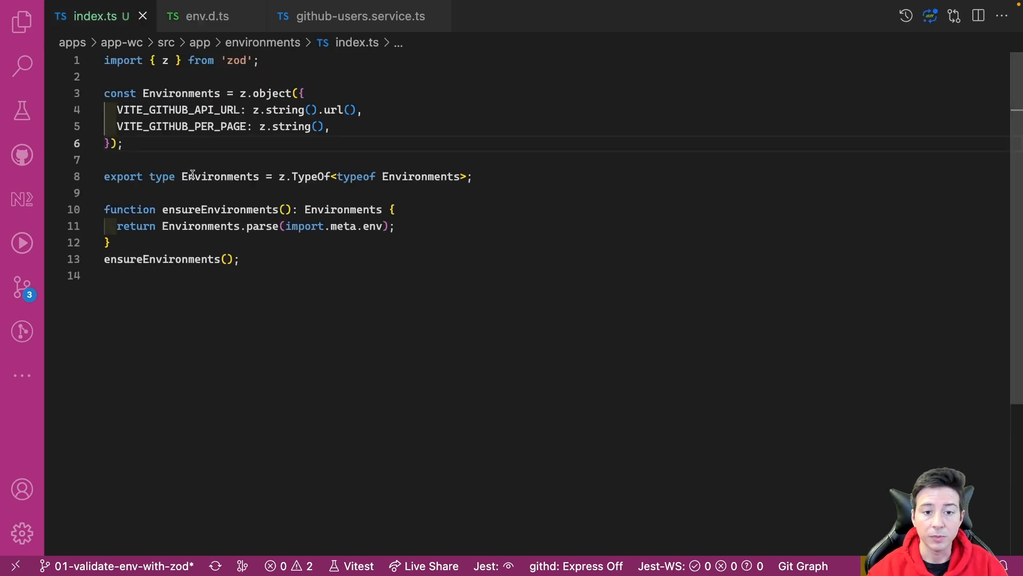
pyautogui.moveTo(220, 175)
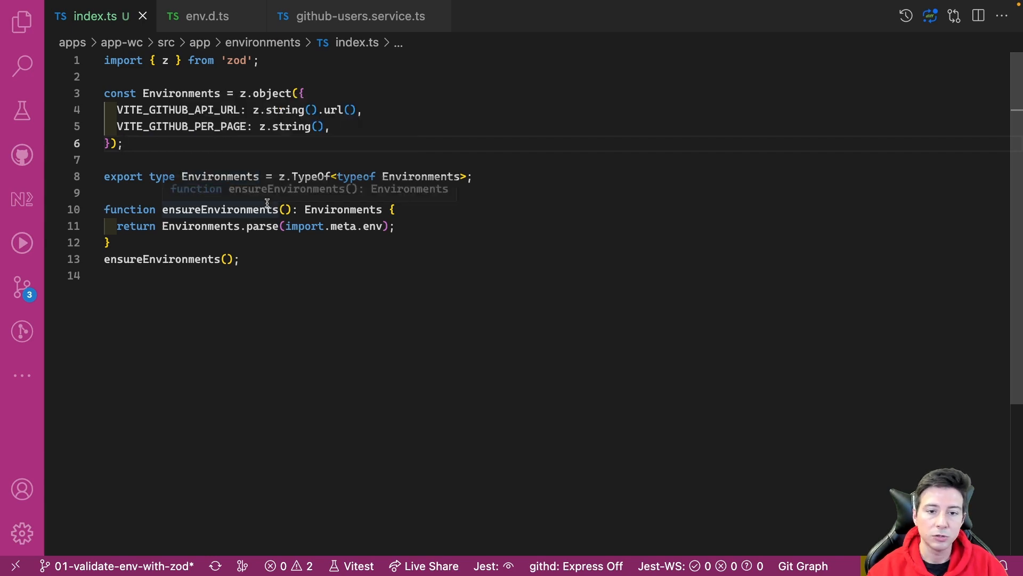
pyautogui.moveTo(271, 165)
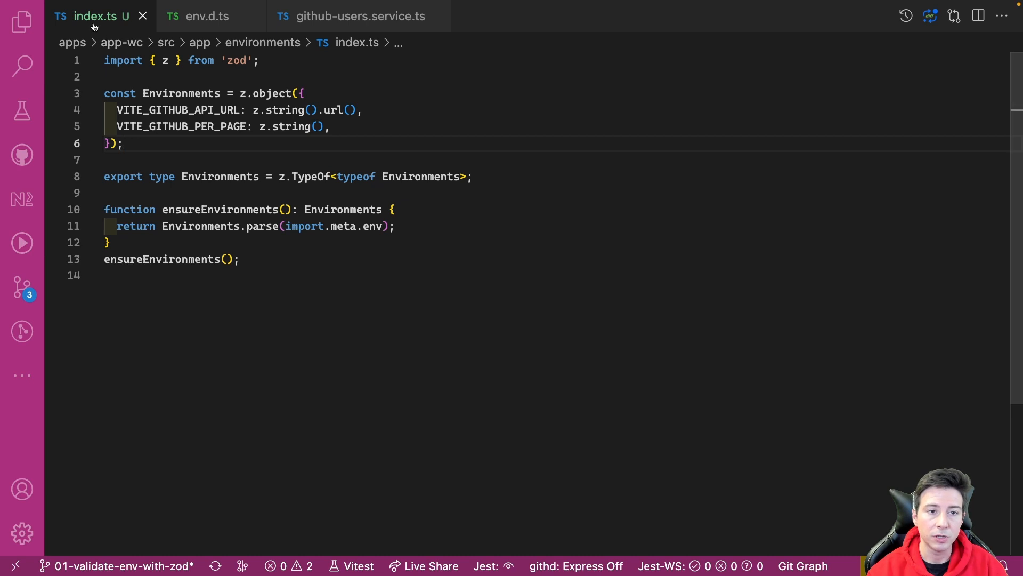
pyautogui.moveTo(220, 176)
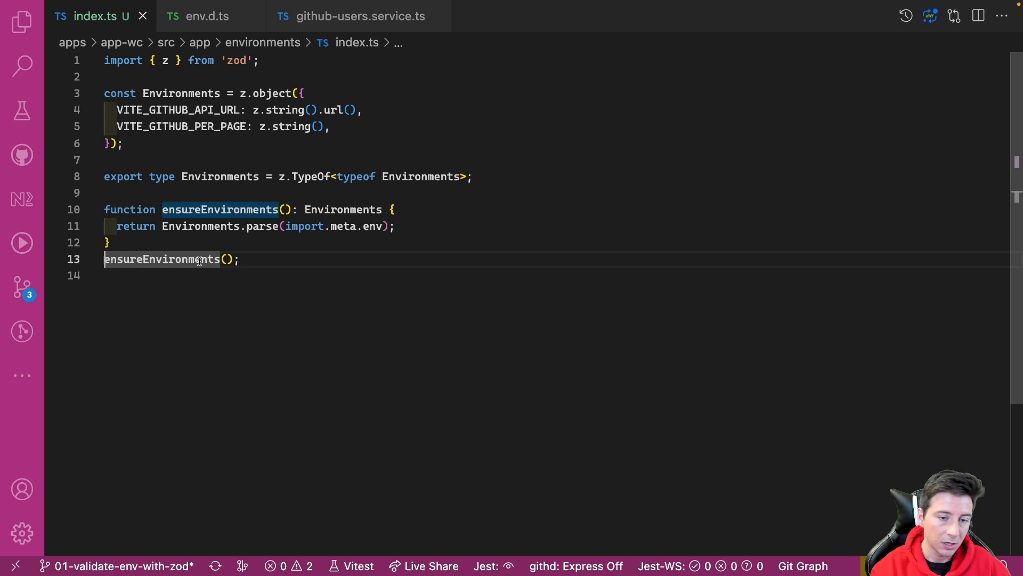
pyautogui.write('exp')
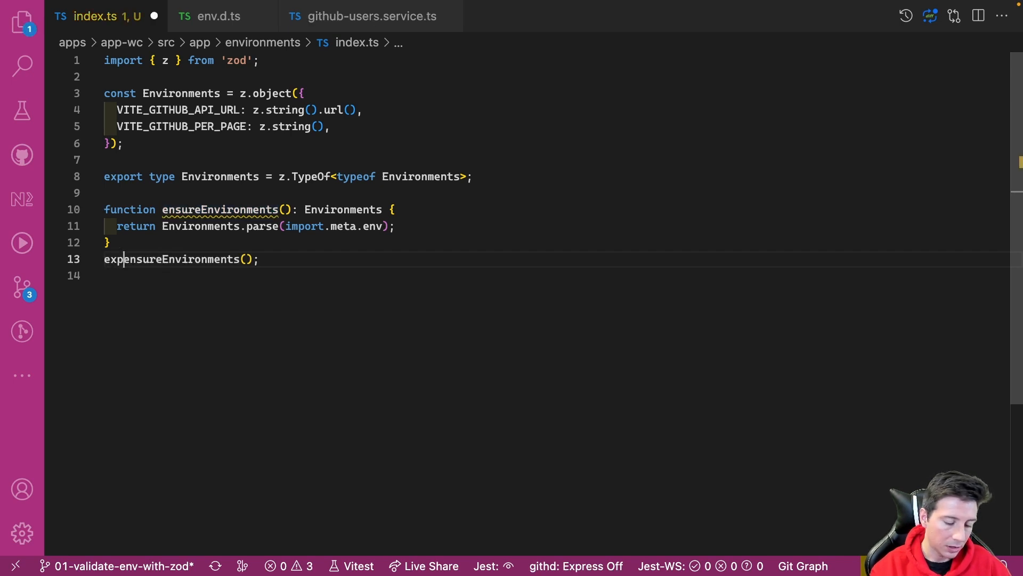
pyautogui.write('xport default')
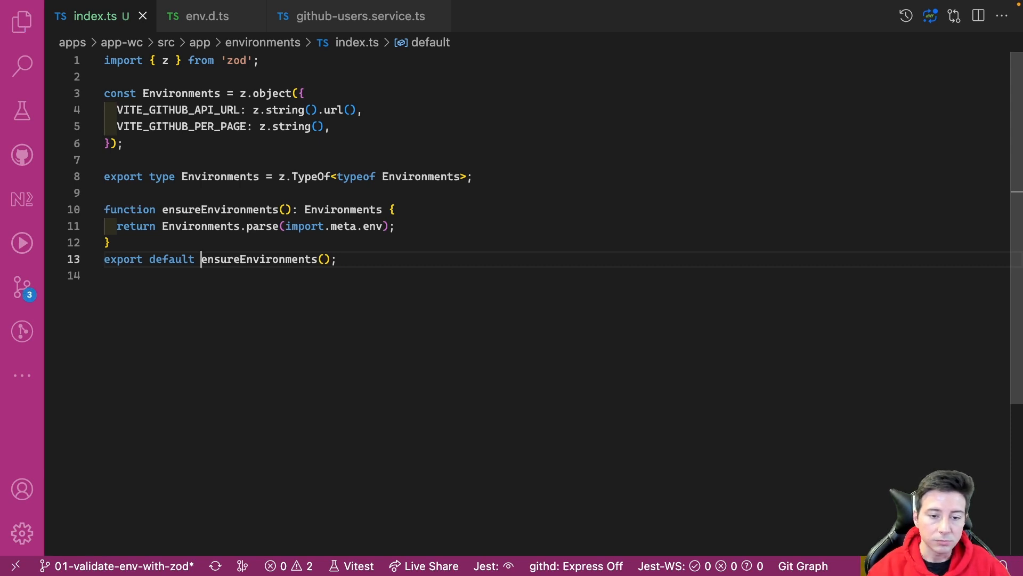
pyautogui.moveTo(297, 129)
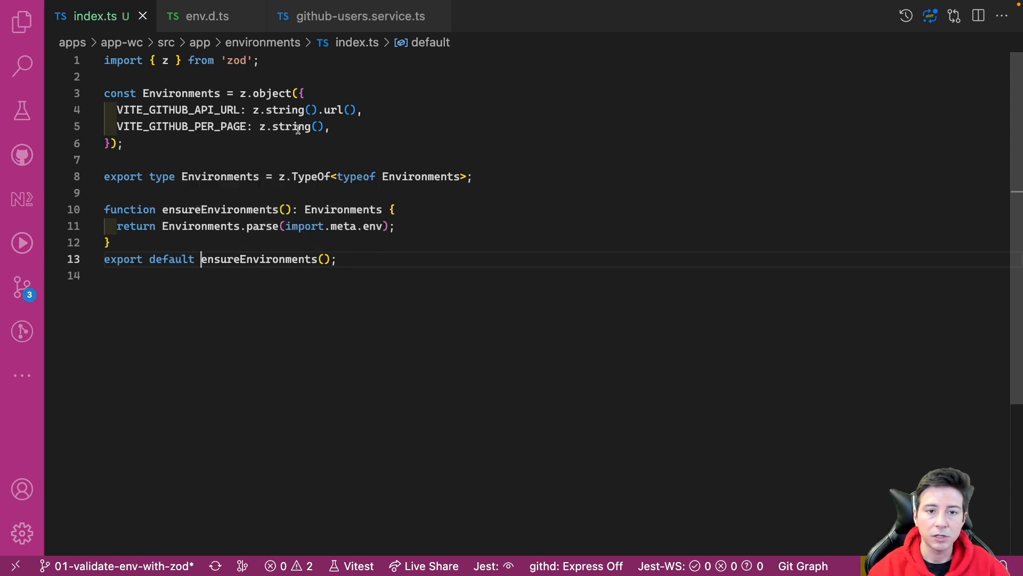
# Import env from '../environments' at the top of github-users.service.ts
pyautogui.click(359, 16)
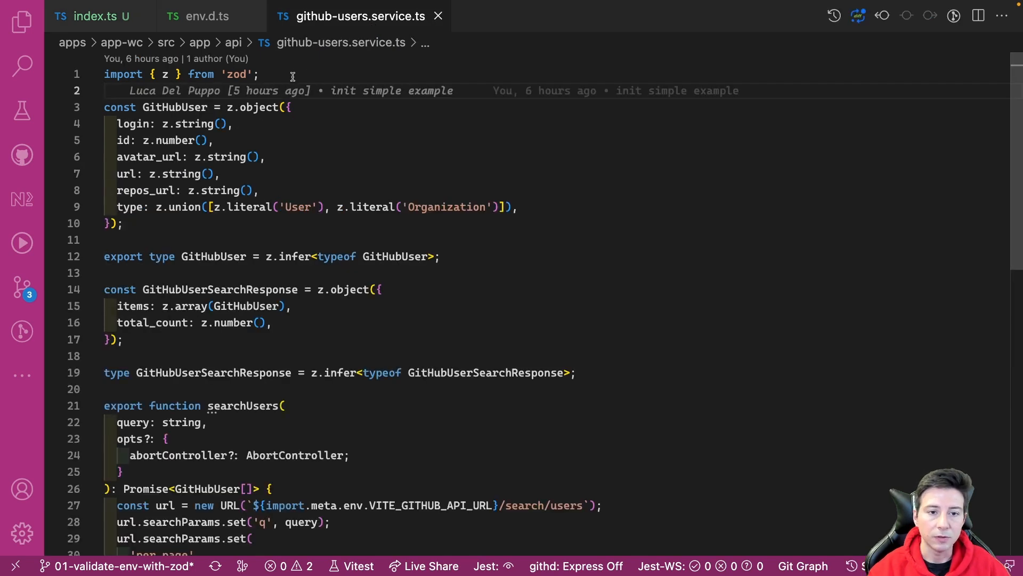
pyautogui.write('import')
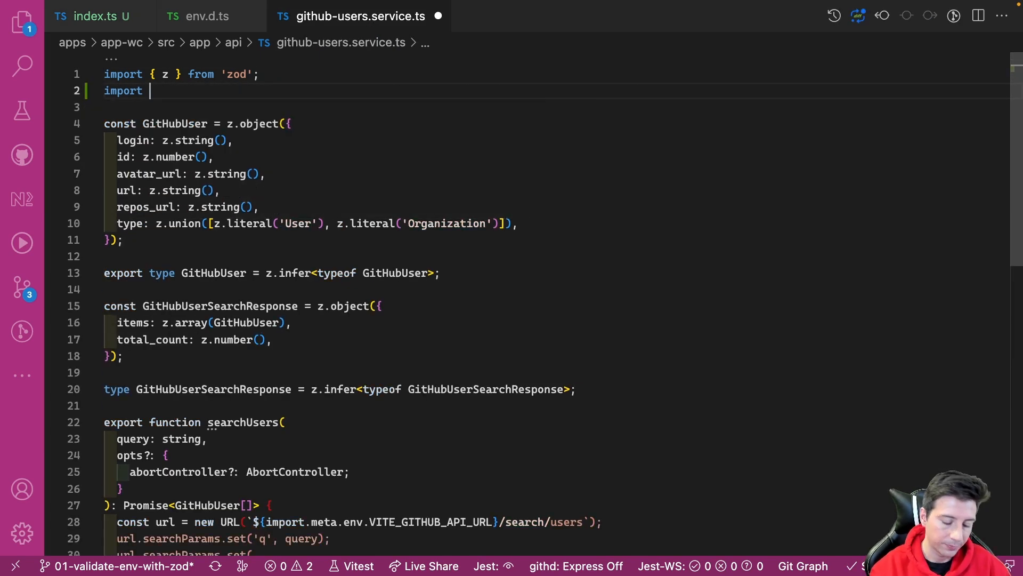
pyautogui.write("env from '.")
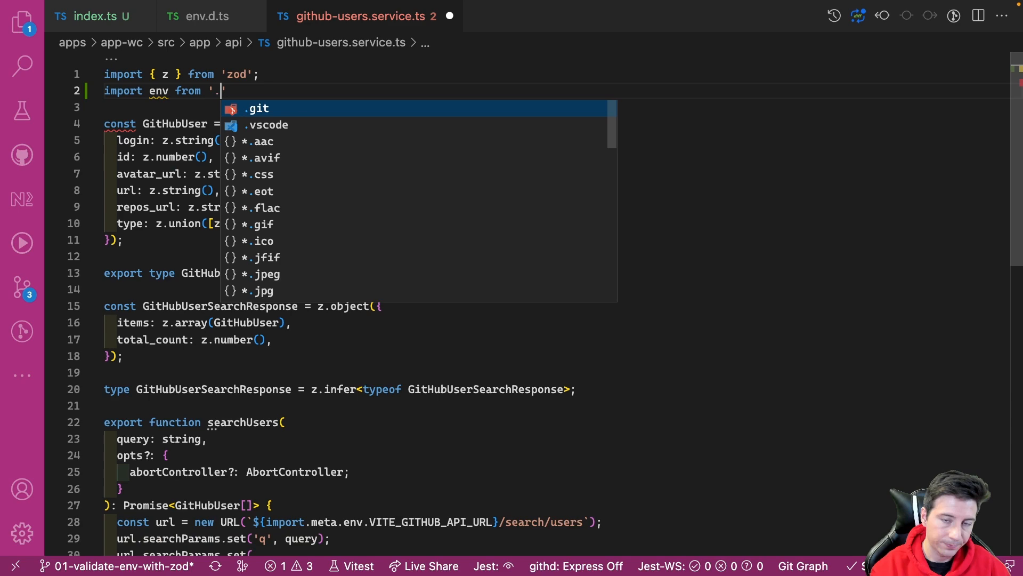
pyautogui.write("../environments'")
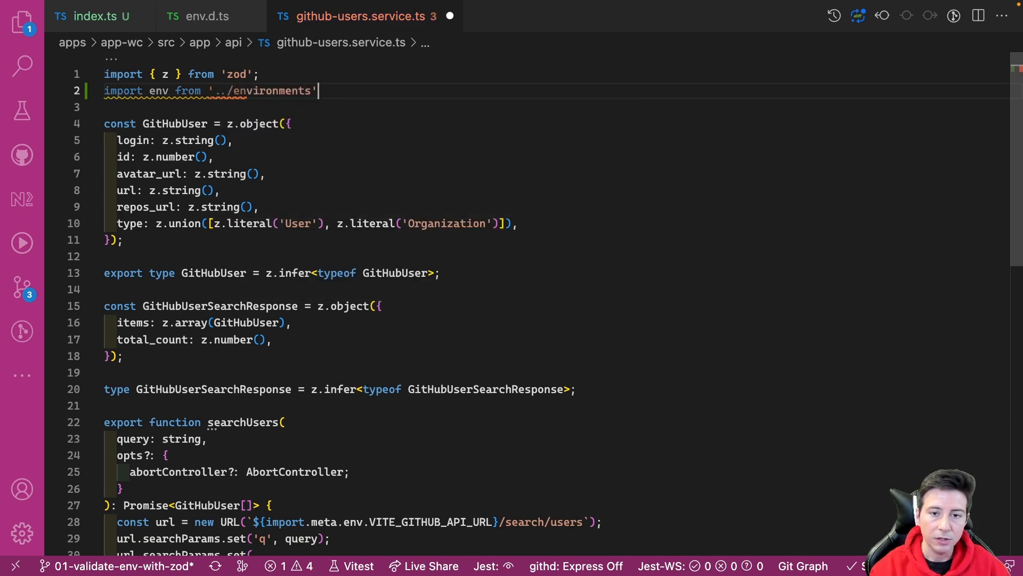
# Destructure VITE_GITHUB_API_URL and VITE_GITHUB_PER_PAGE from env in searchUsers and save
pyautogui.scroll(-3)
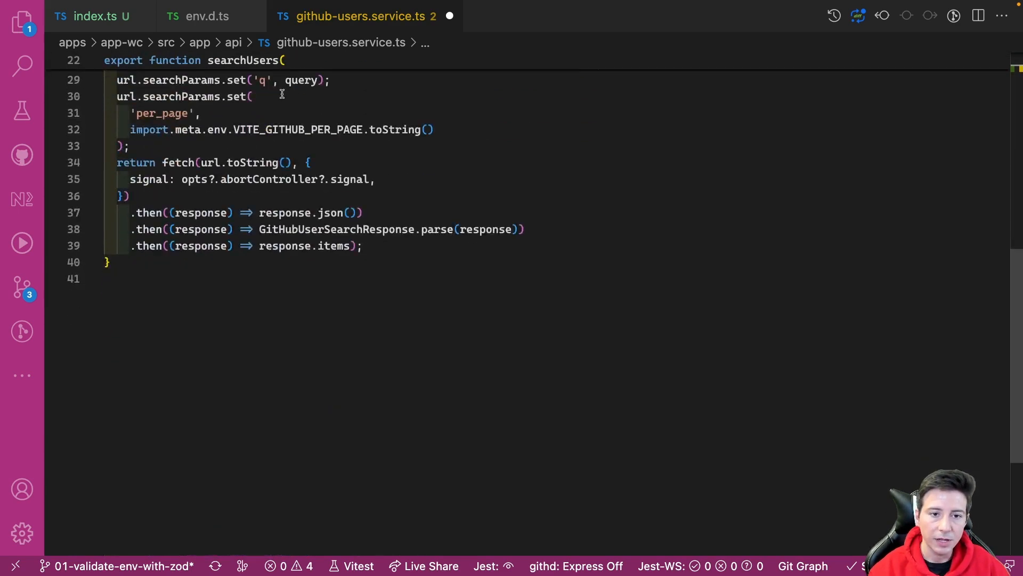
pyautogui.write('const {} =')
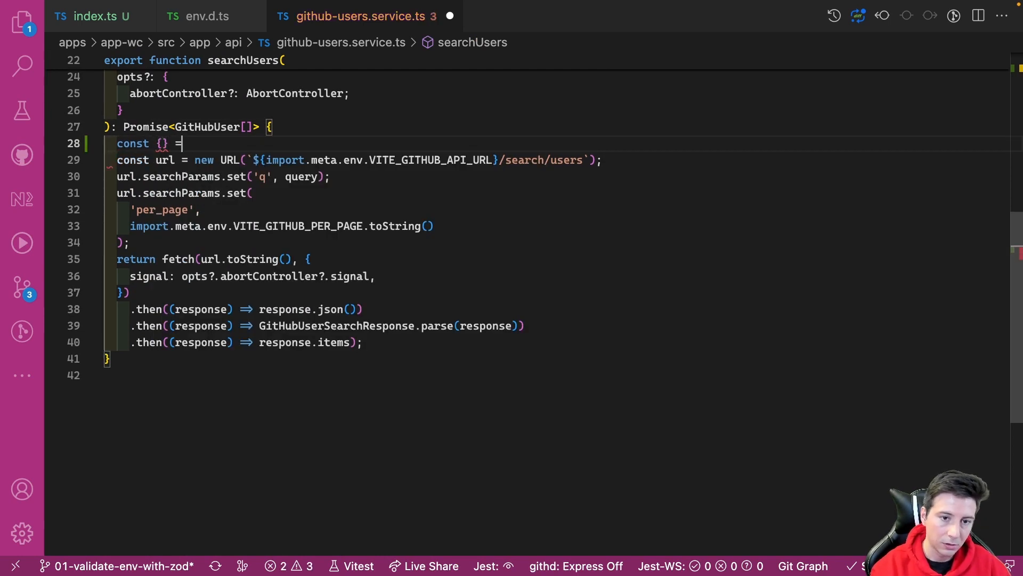
pyautogui.write('env')
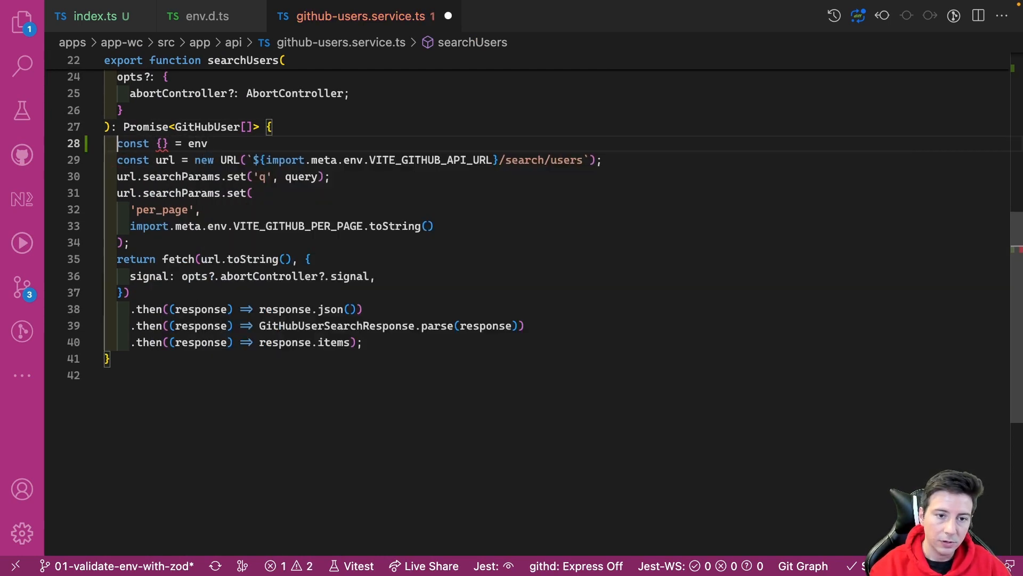
pyautogui.write('VI')
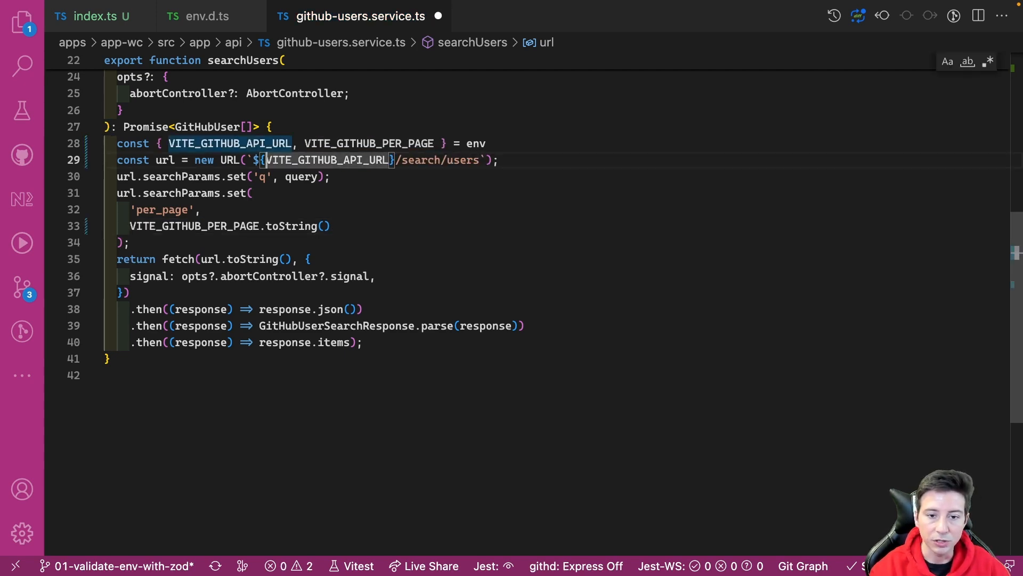
pyautogui.press('ctrl+s')
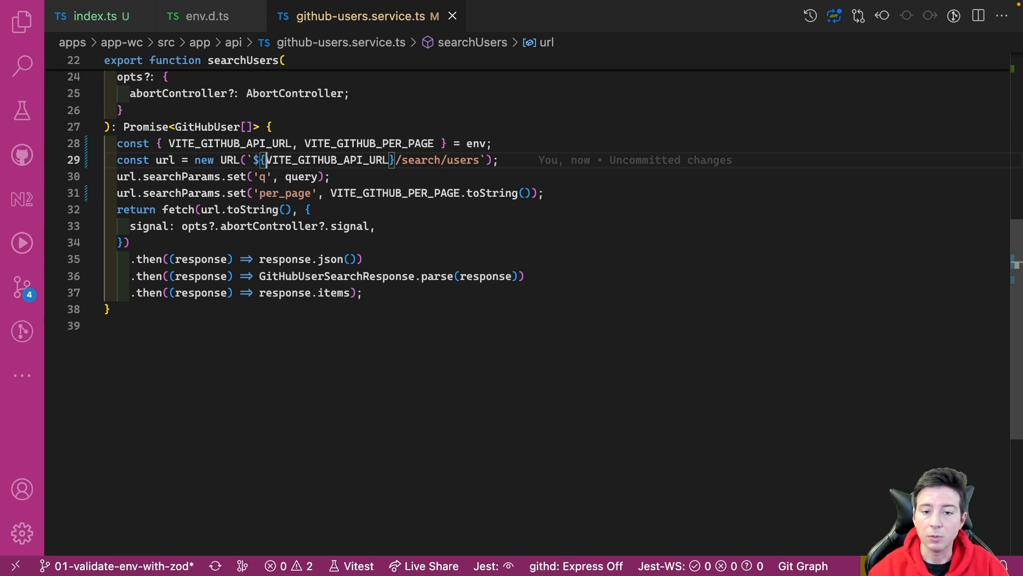
pyautogui.moveTo(232, 41)
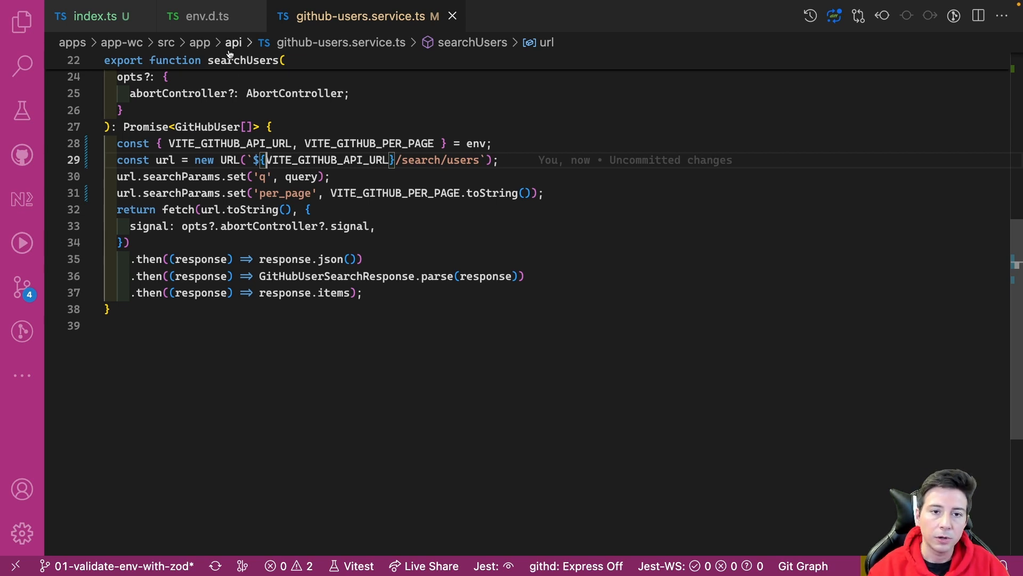
# Strip env.d.ts down to the vite/client reference, checking it against index.ts
pyautogui.click(207, 16)
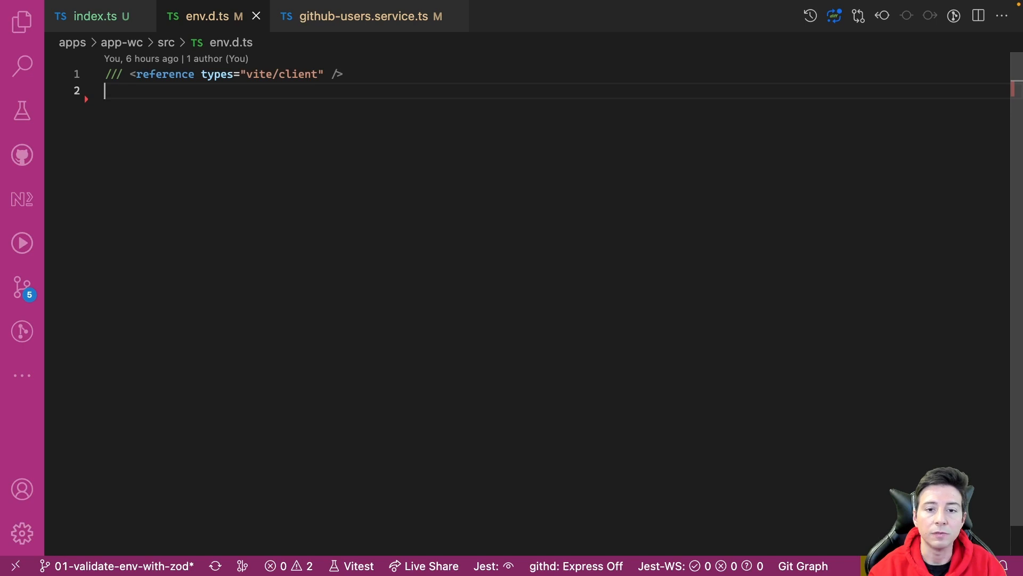
pyautogui.moveTo(184, 112)
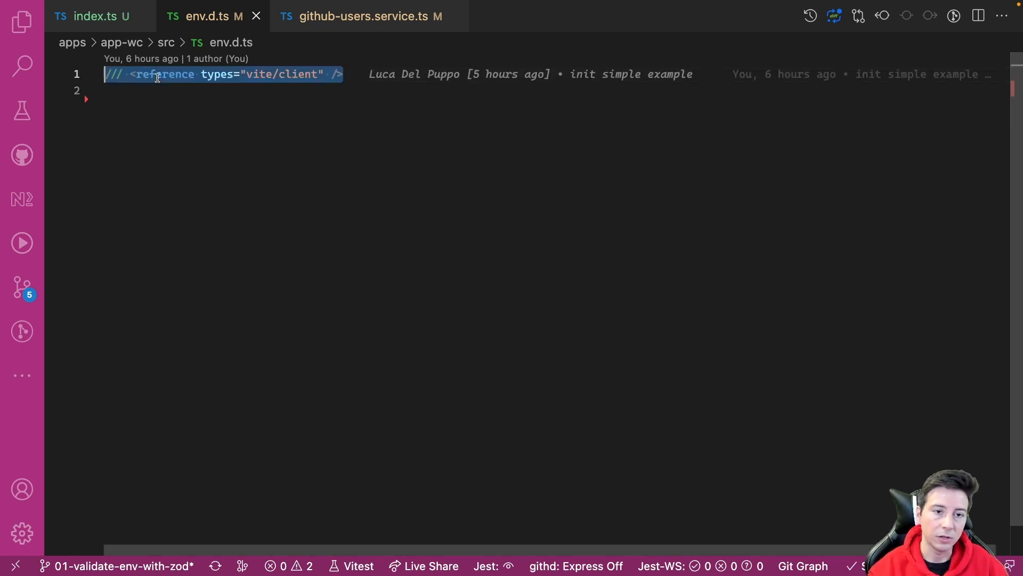
pyautogui.click(95, 16)
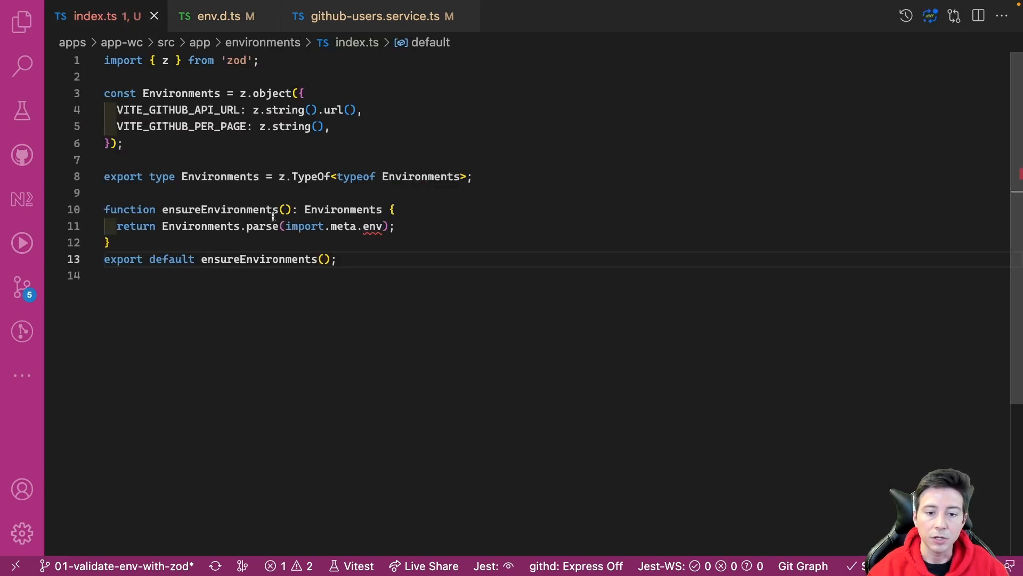
pyautogui.click(216, 16)
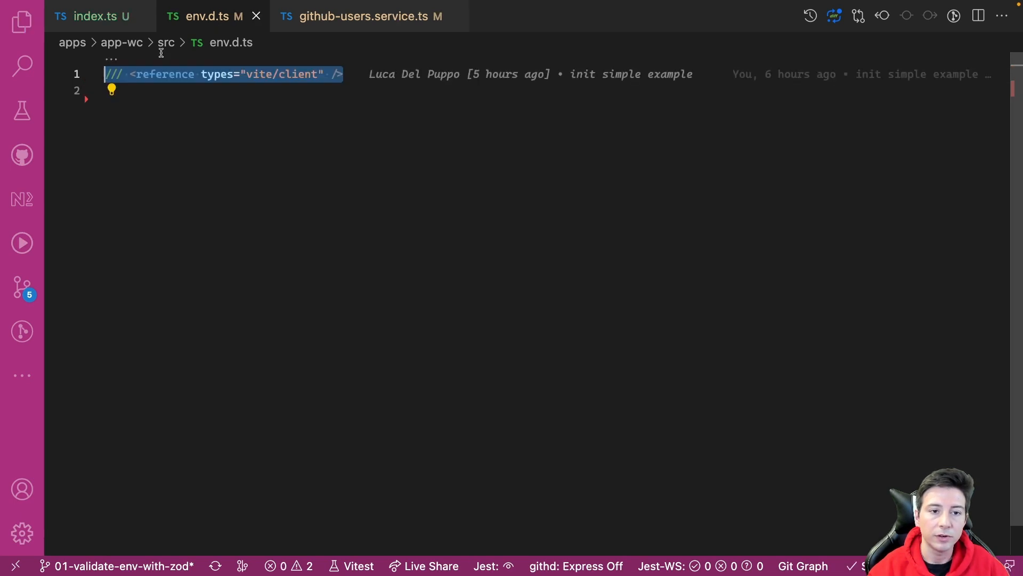
pyautogui.click(95, 16)
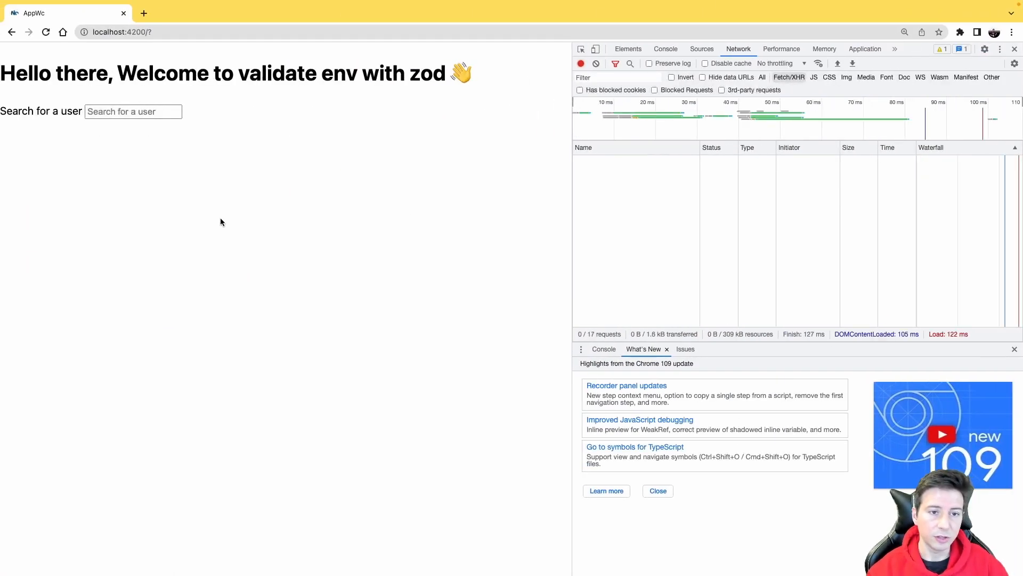
# Enter 'puppo' in the app's search box with the Network panel open
pyautogui.write('puppo')
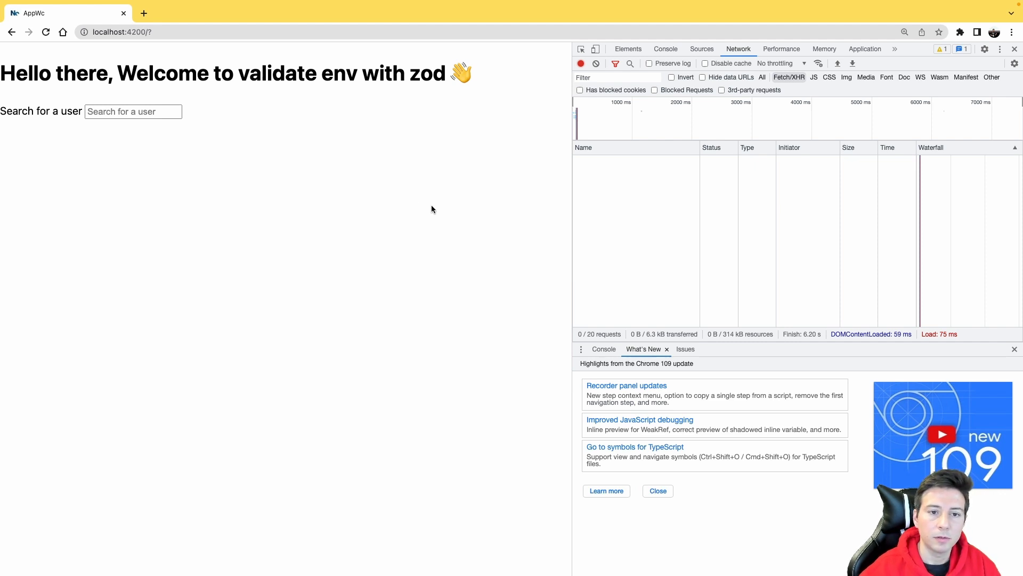
pyautogui.moveTo(198, 158)
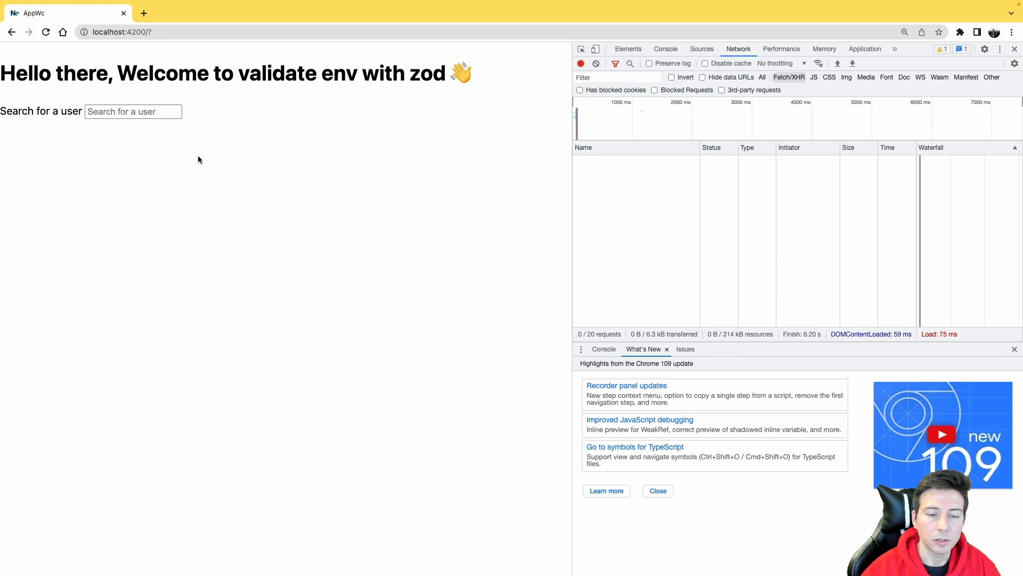
pyautogui.moveTo(159, 140)
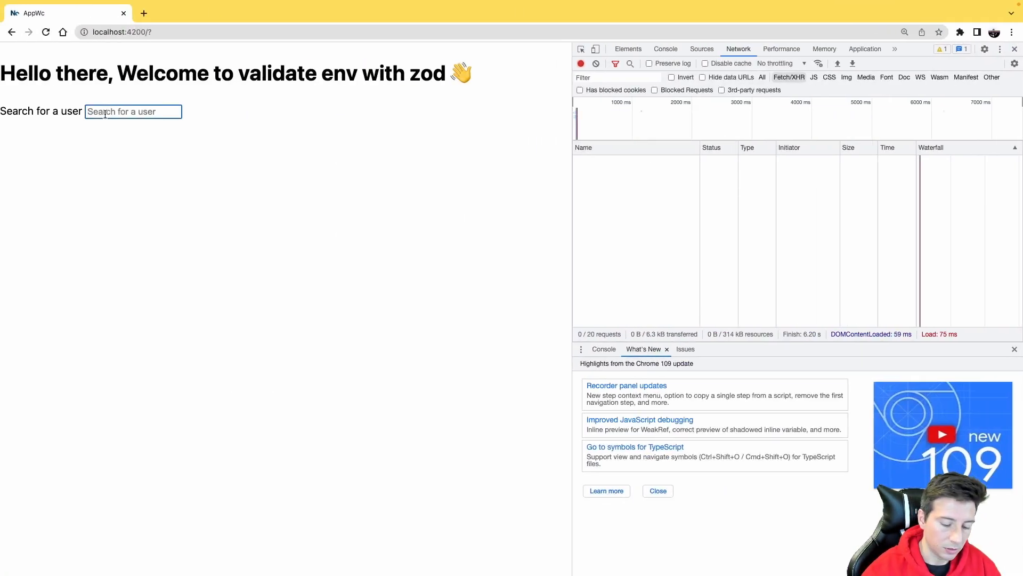
# Search the app for 'puppo' and watch the resulting network request
pyautogui.write('puppo')
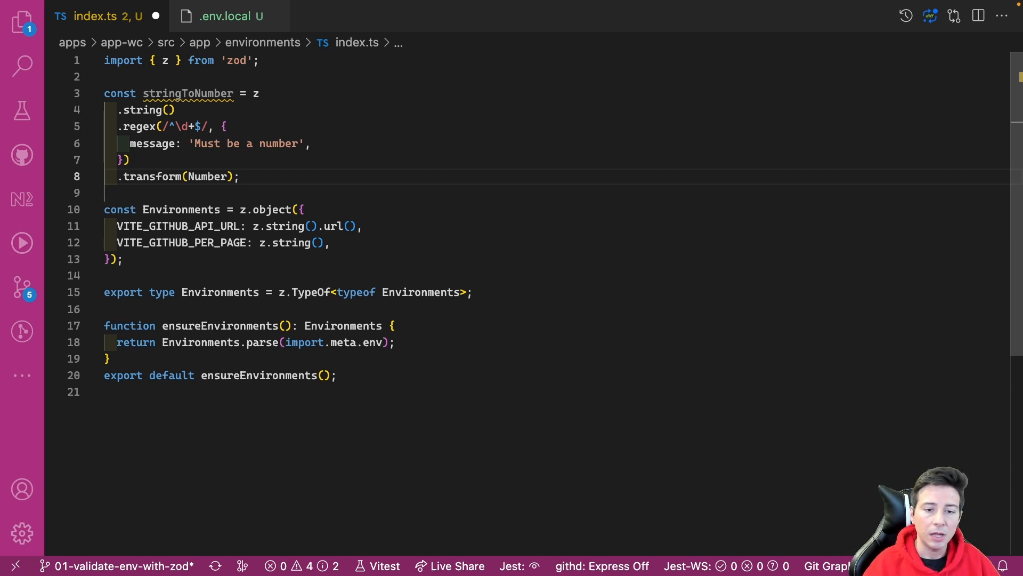
# Validate VITE_GITHUB_PER_PAGE with stringToNumber, save, and view .env.local's '--' value
pyautogui.doubleClick(188, 94)
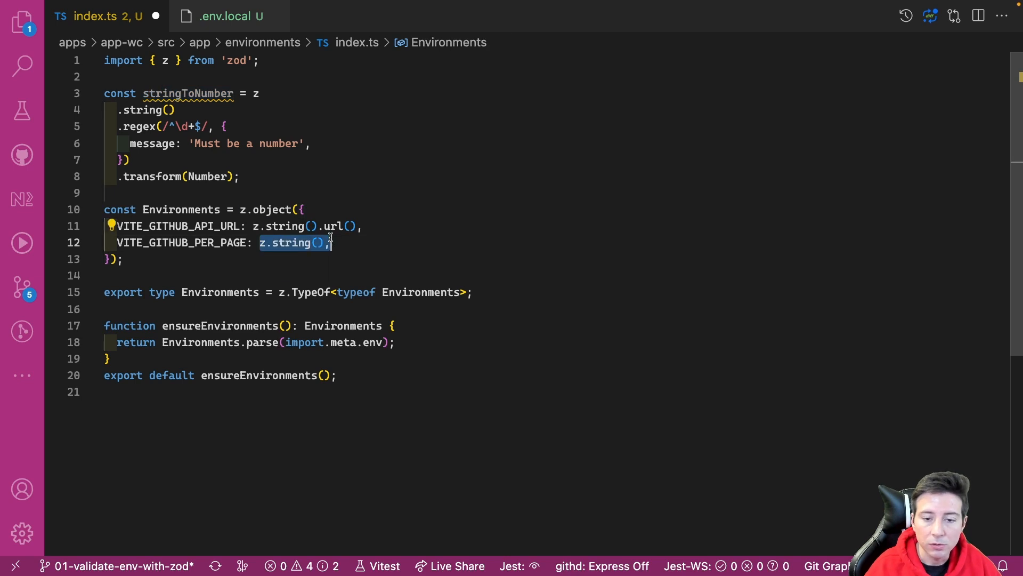
pyautogui.write('stringToNumber')
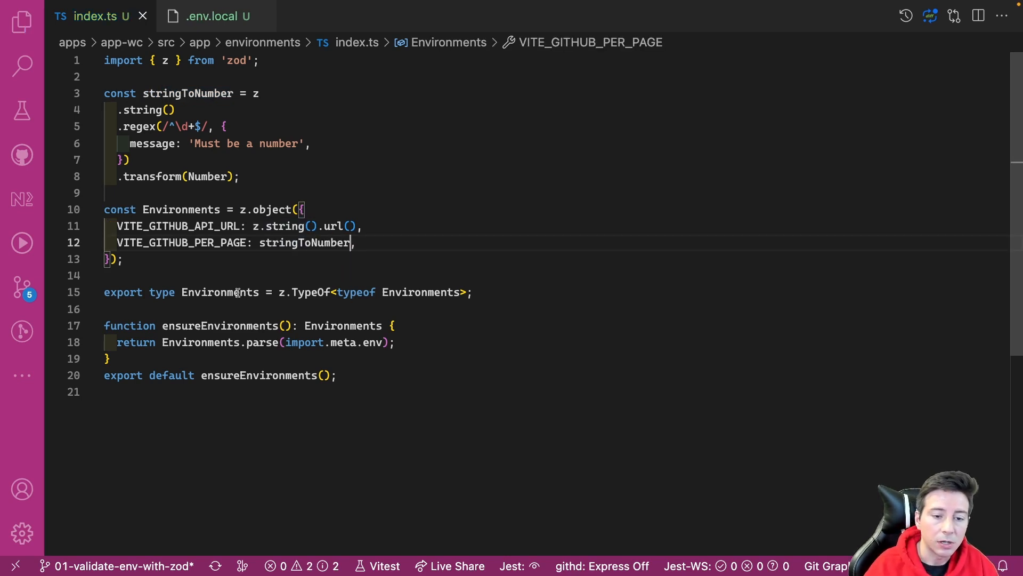
pyautogui.moveTo(219, 292)
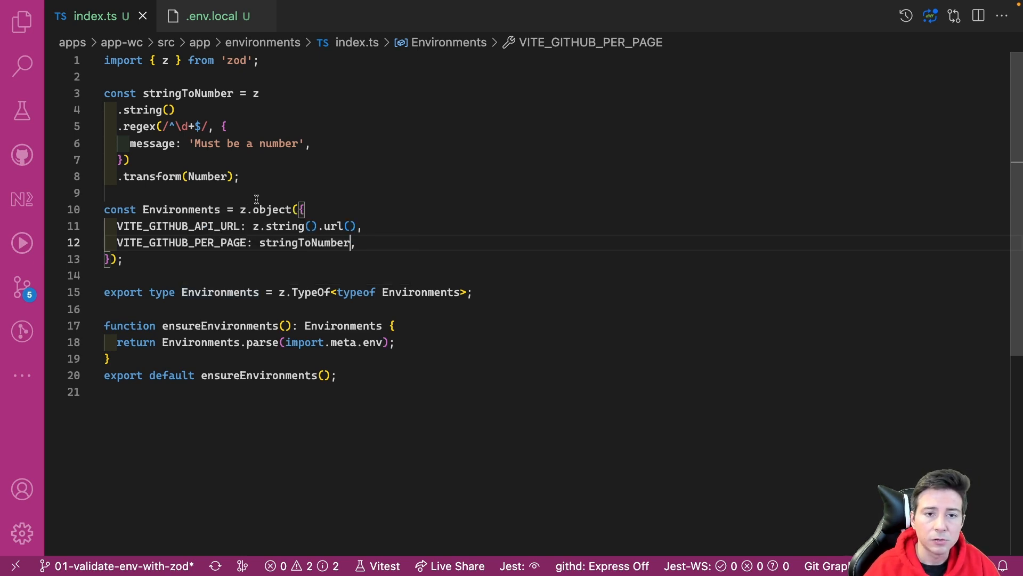
pyautogui.click(209, 16)
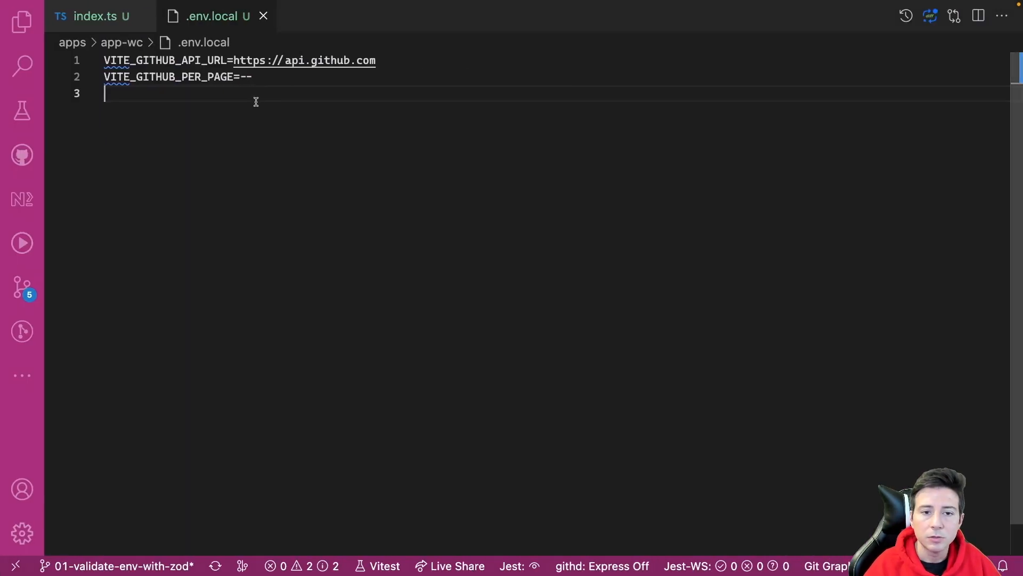
# Replace the '--' per-page value in .env.local with 20 and save
pyautogui.click(251, 76)
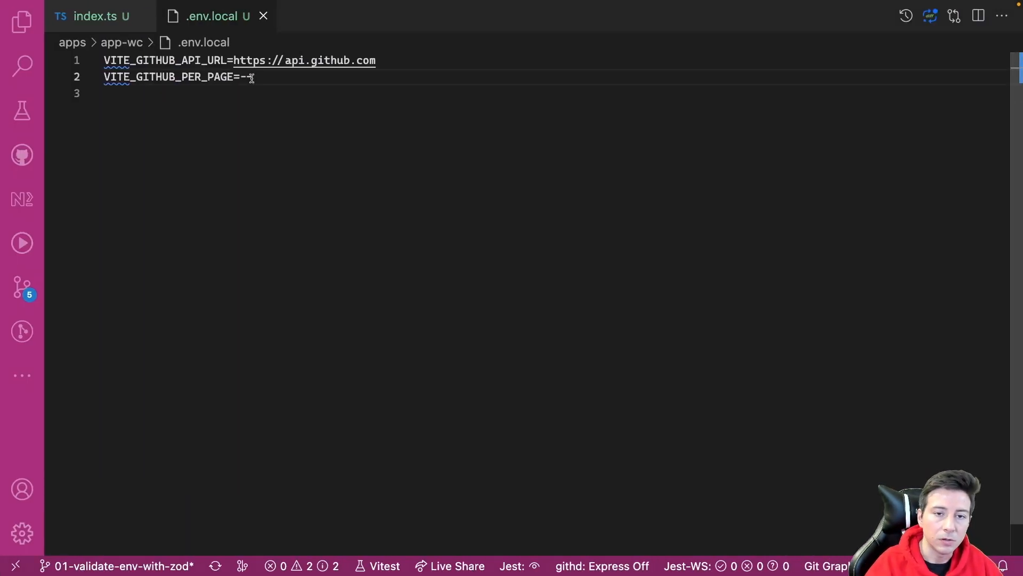
pyautogui.write('20')
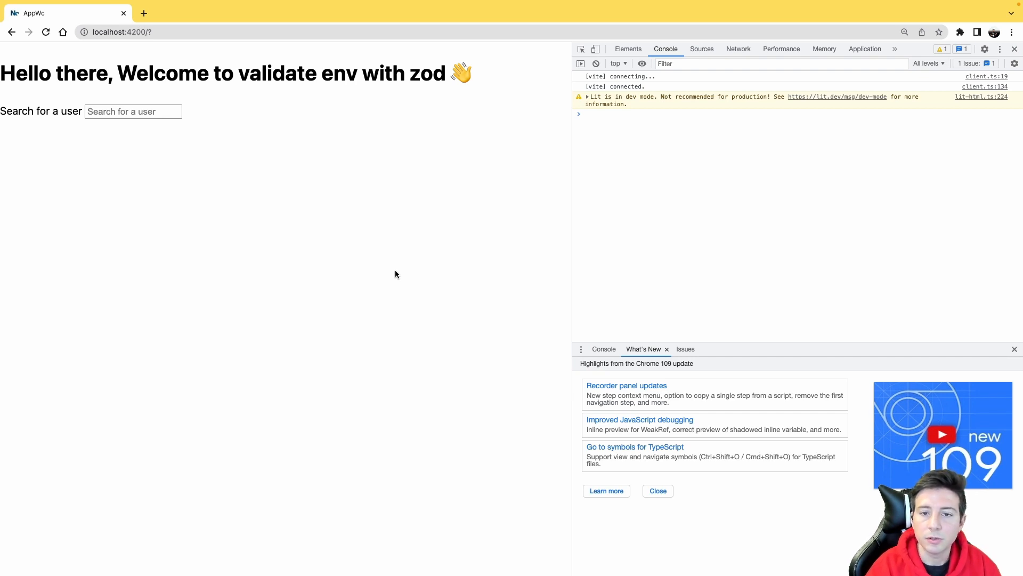
pyautogui.moveTo(128, 158)
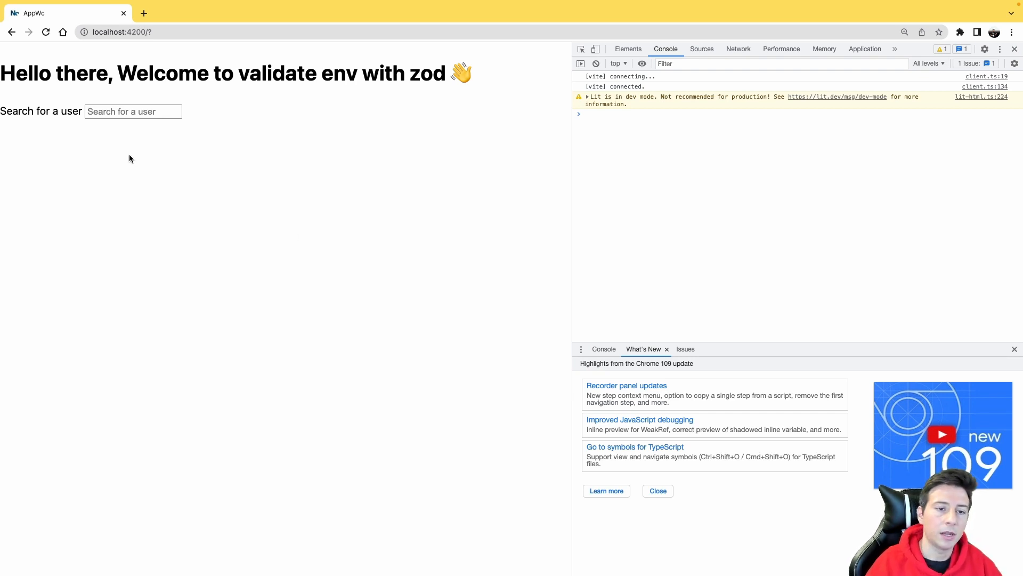
# Search for 'puppo', get two users, and inspect the request showing per_page=2
pyautogui.write('puppo')
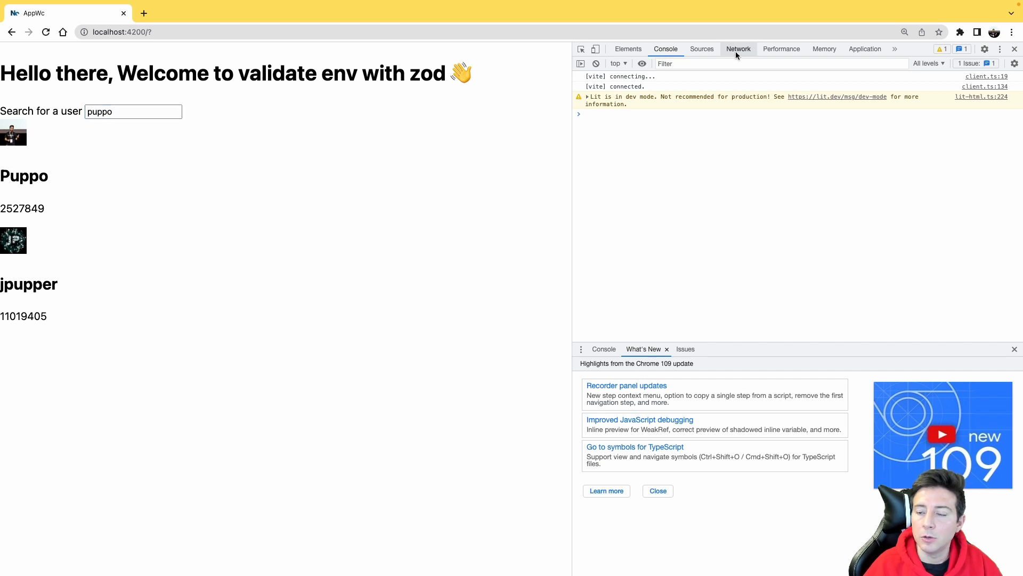
pyautogui.click(738, 48)
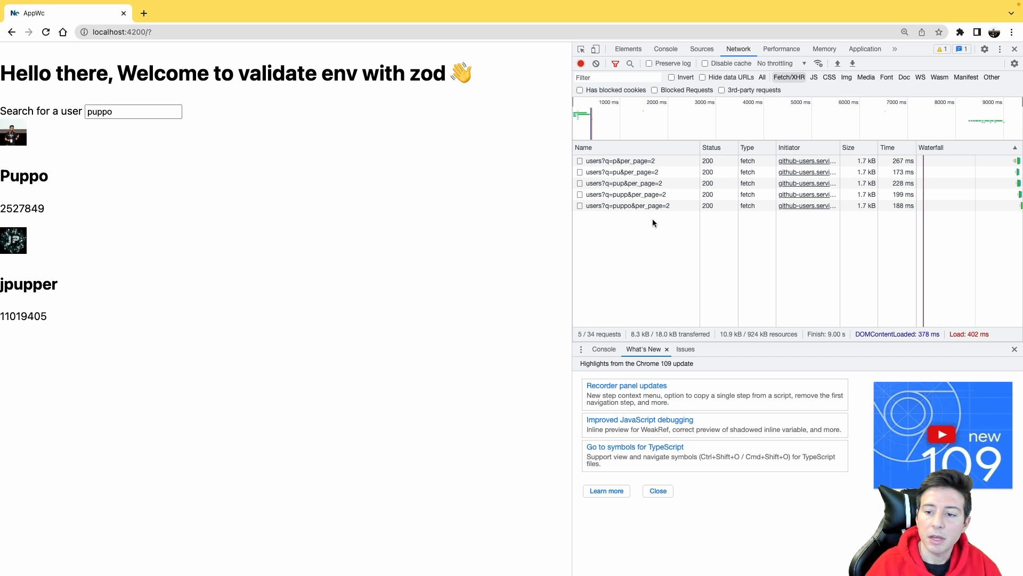
pyautogui.click(626, 206)
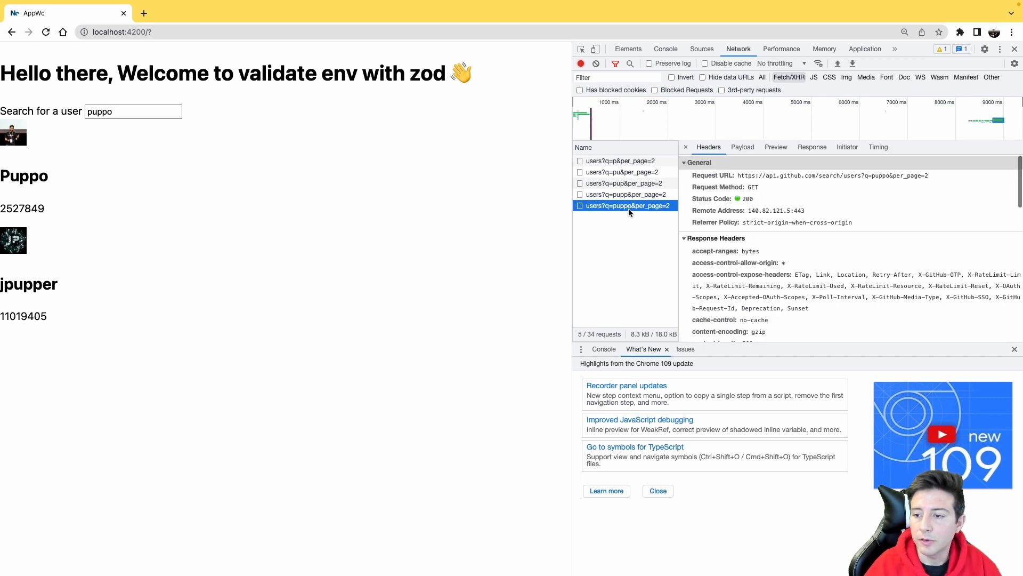